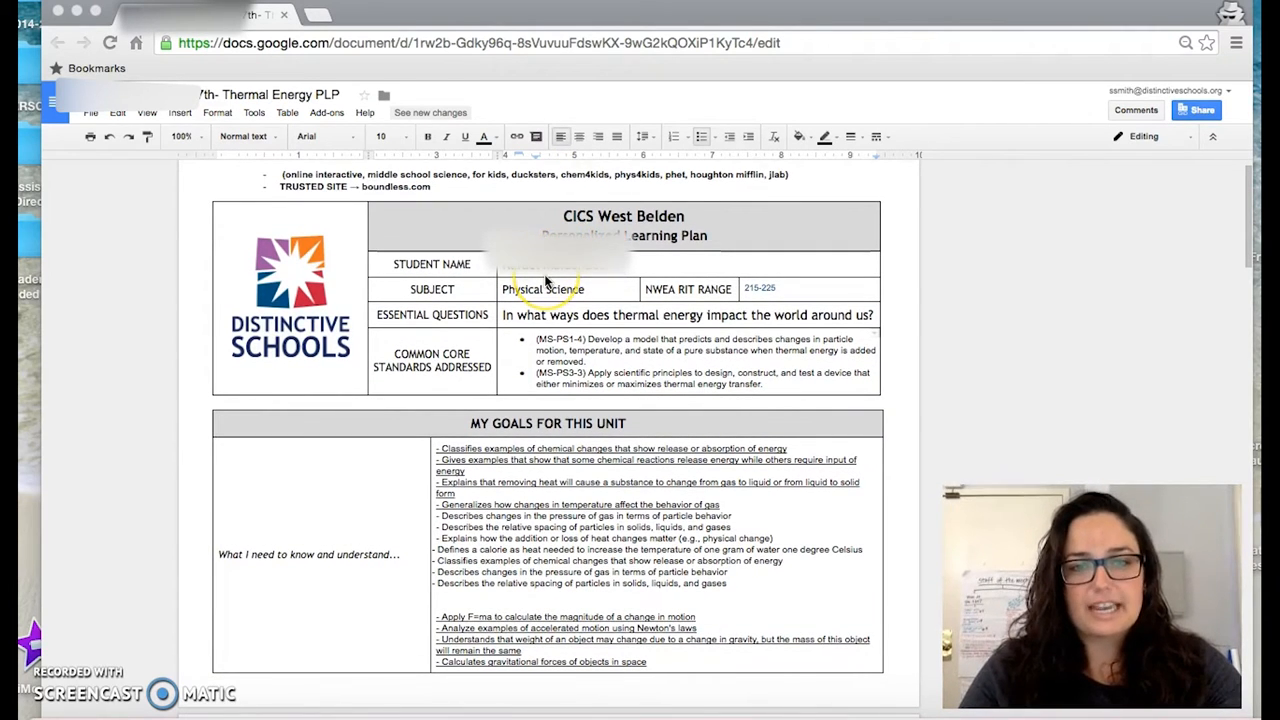
# Scroll past the goals tables to the learning preferences table on access, engagement and expression
pyautogui.scroll(-3)
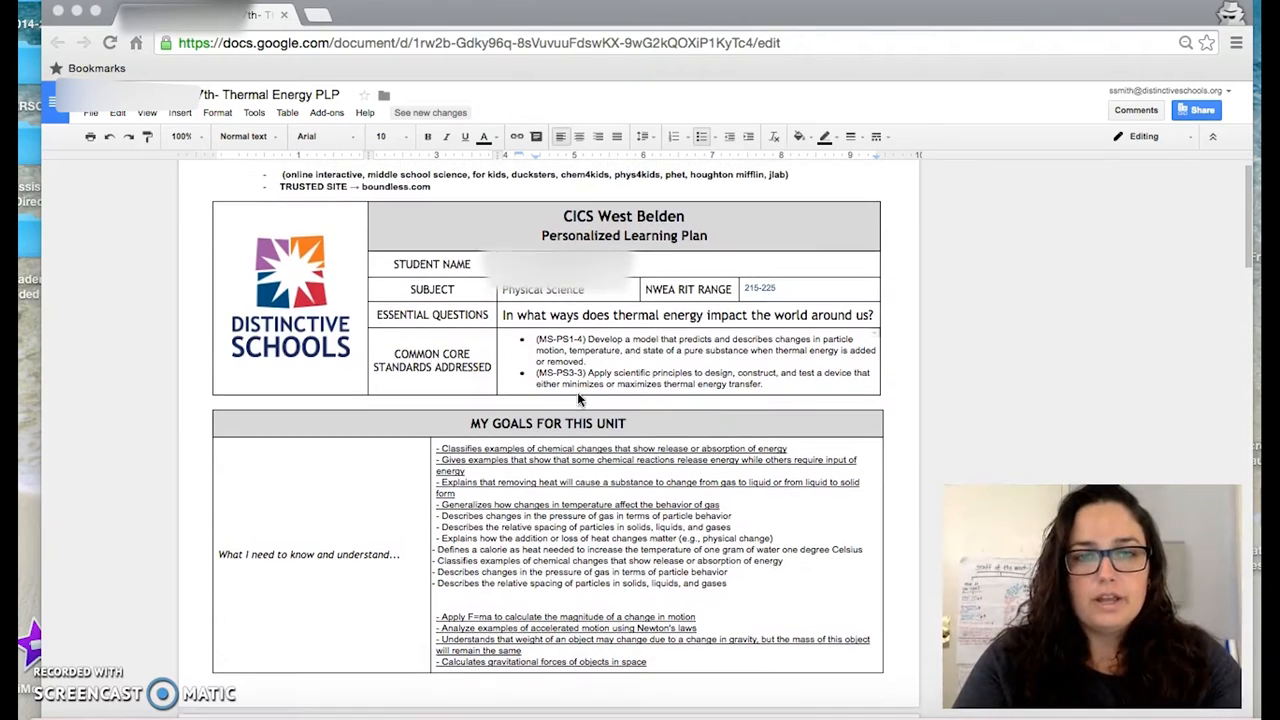
pyautogui.scroll(-3)
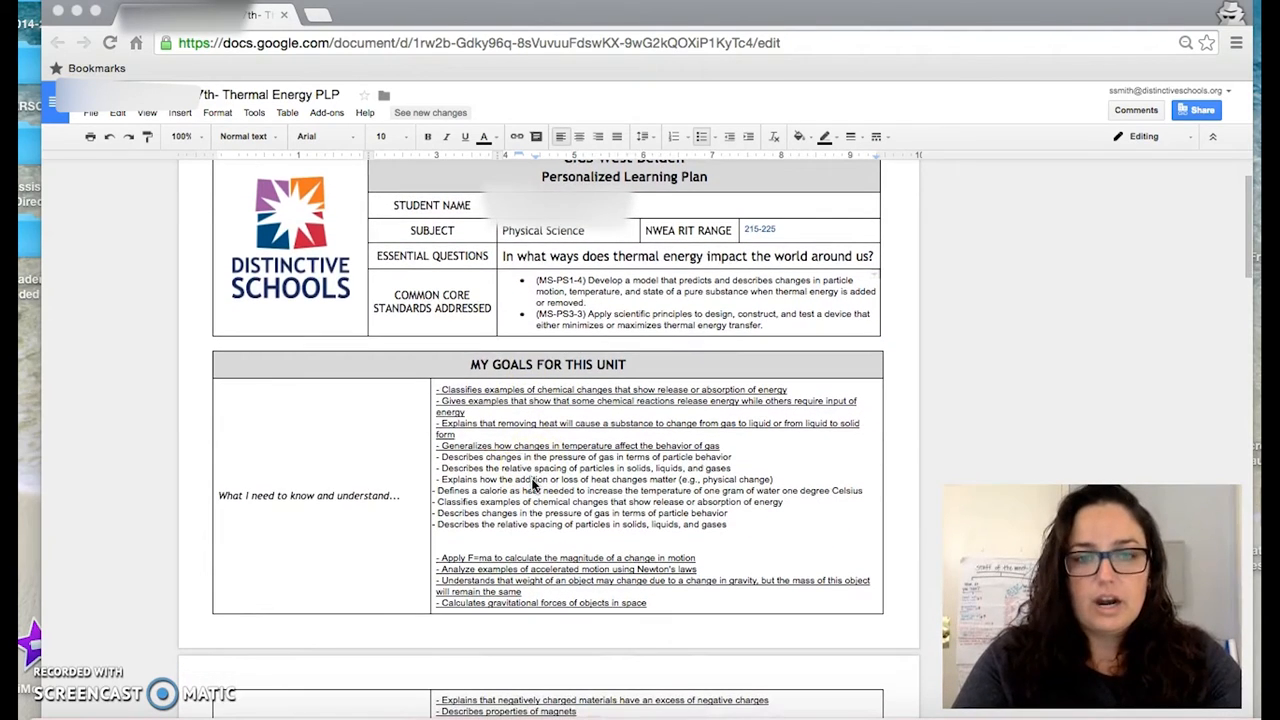
pyautogui.scroll(-3)
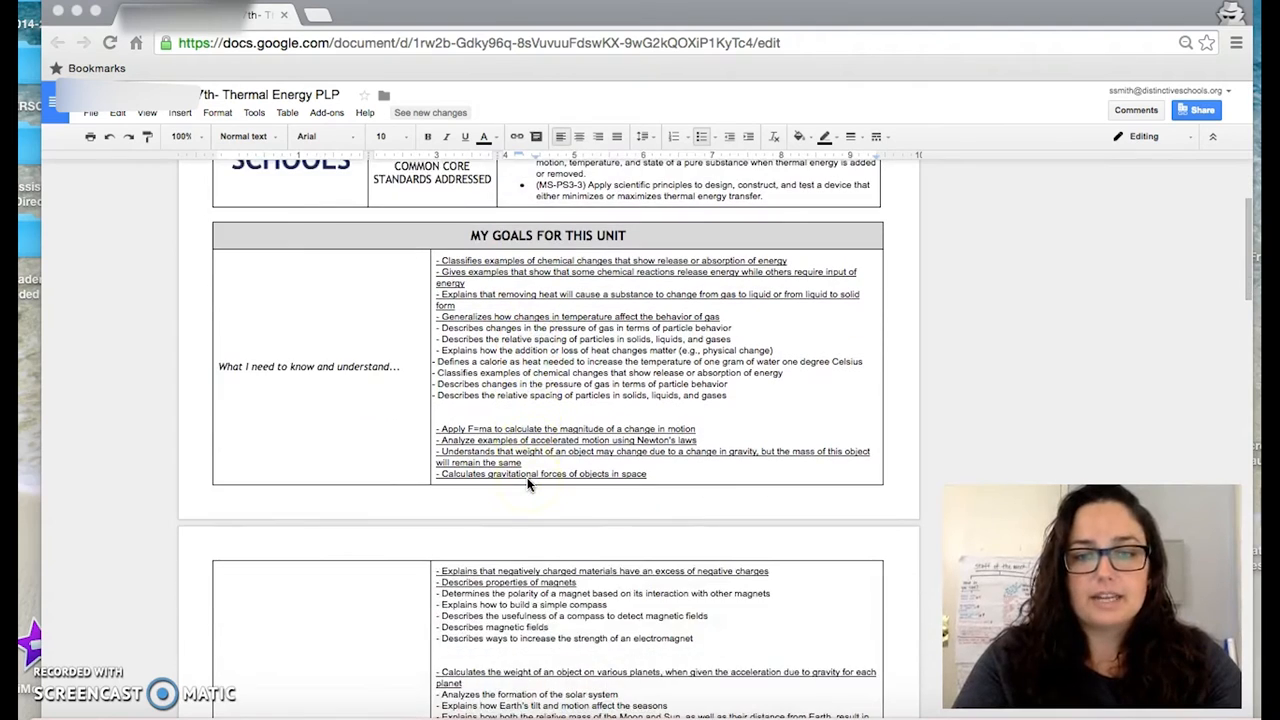
pyautogui.scroll(-3)
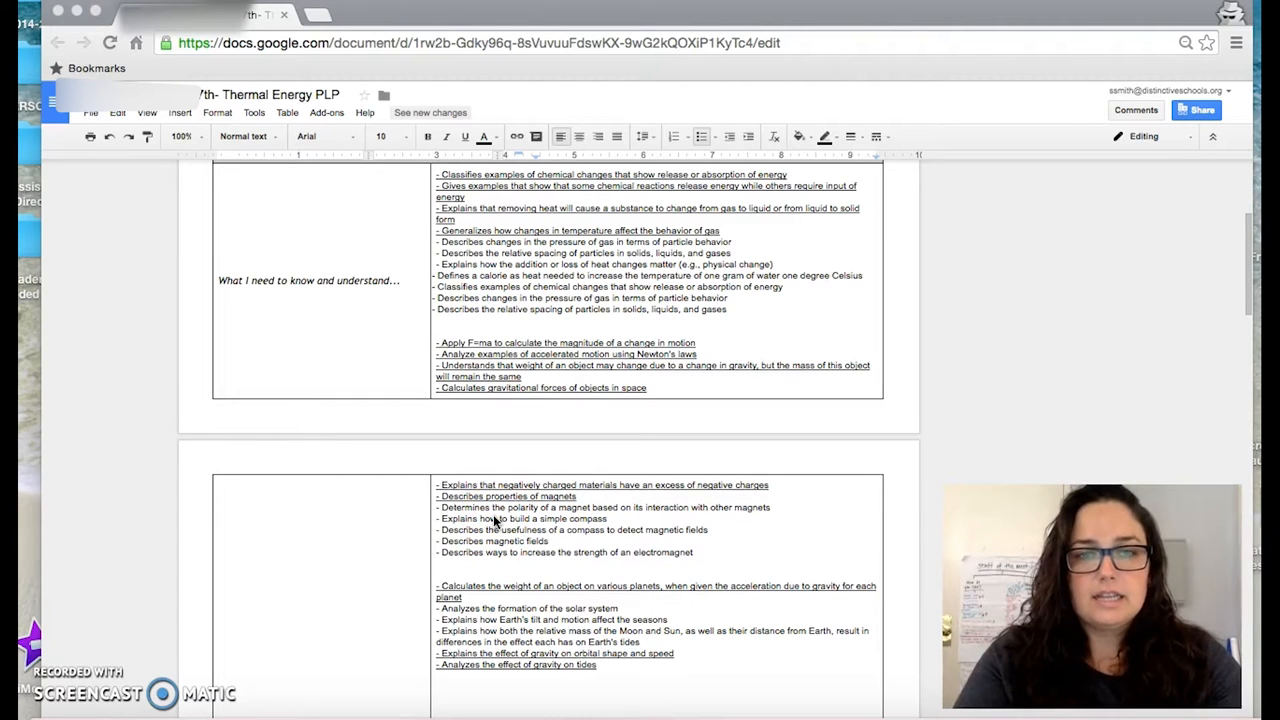
pyautogui.scroll(-3)
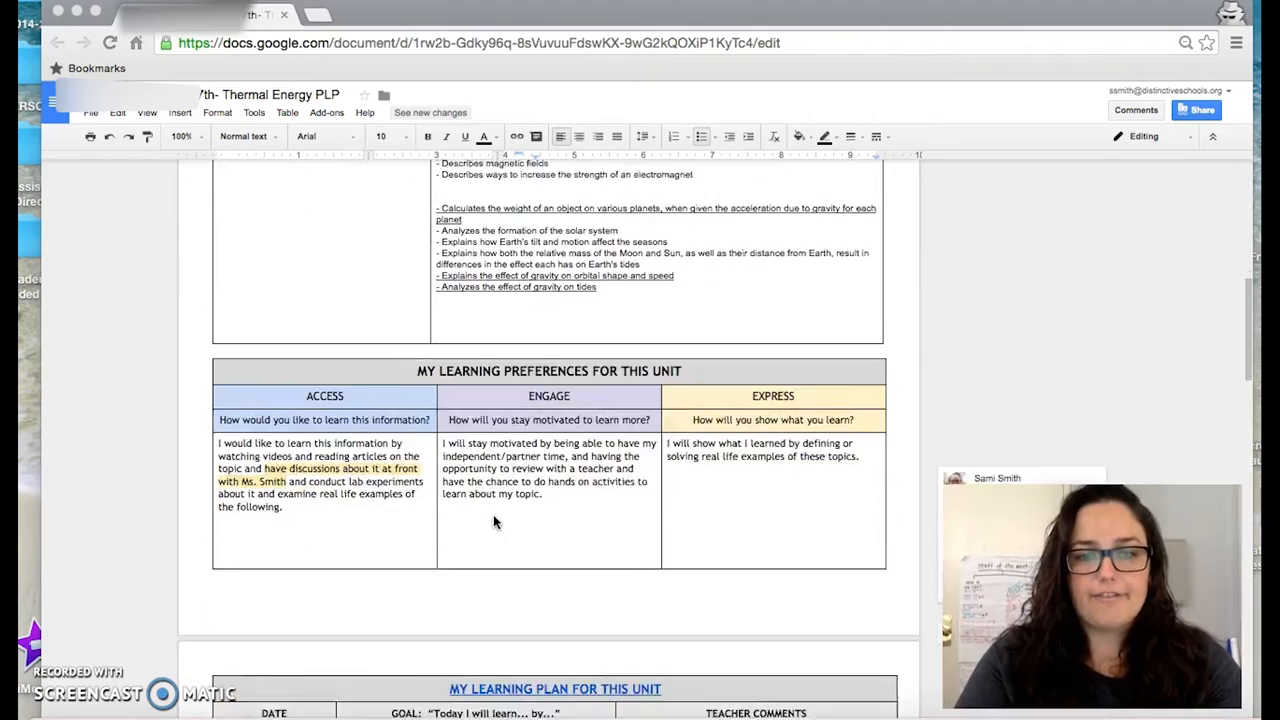
pyautogui.scroll(-3)
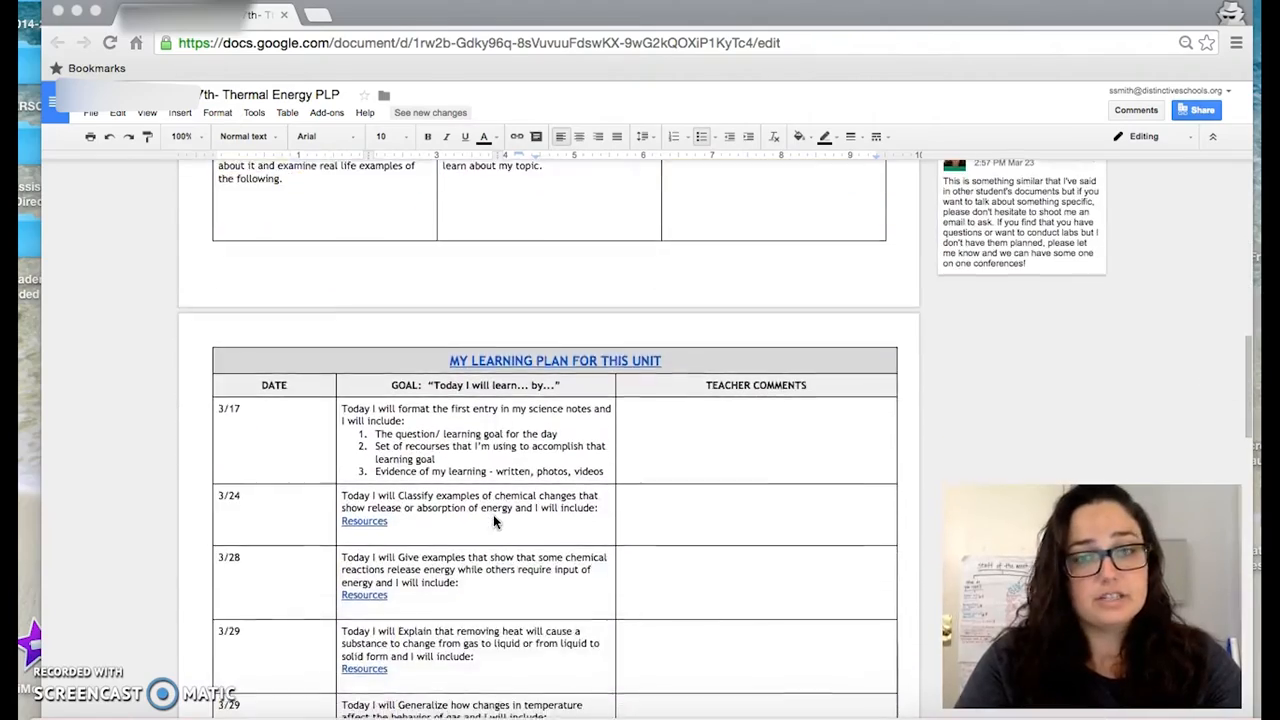
pyautogui.scroll(3)
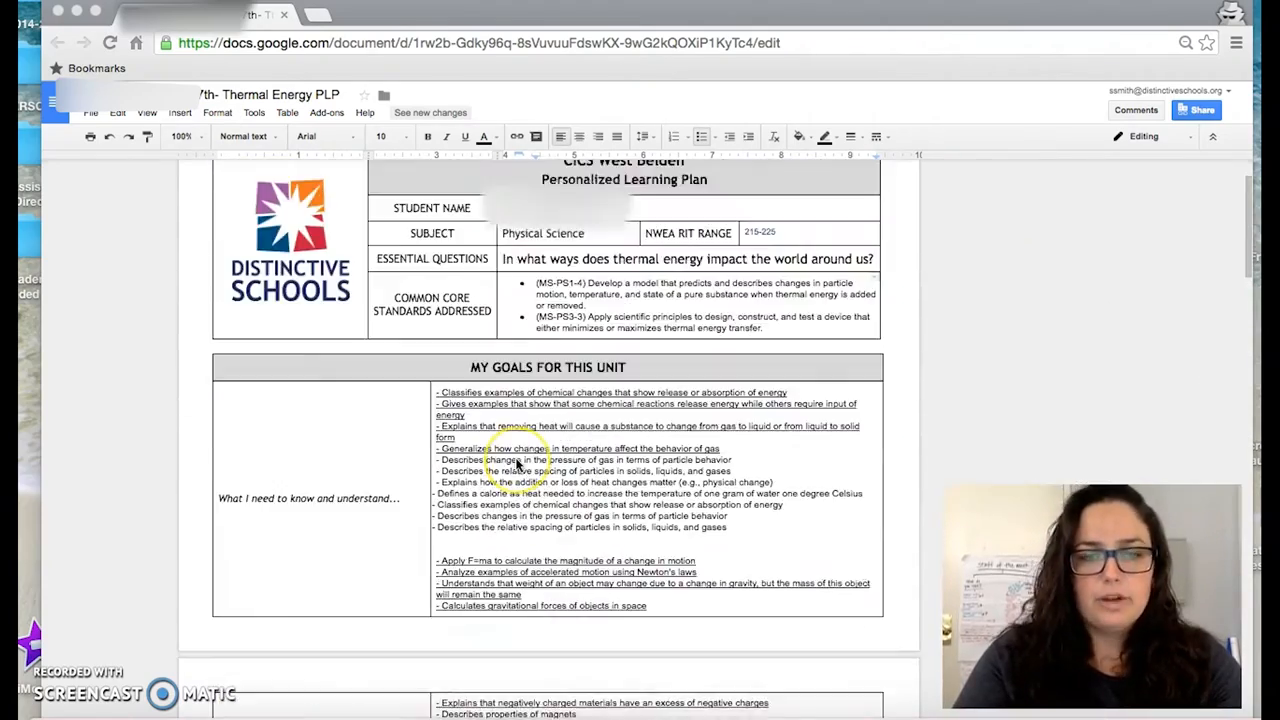
pyautogui.scroll(-3)
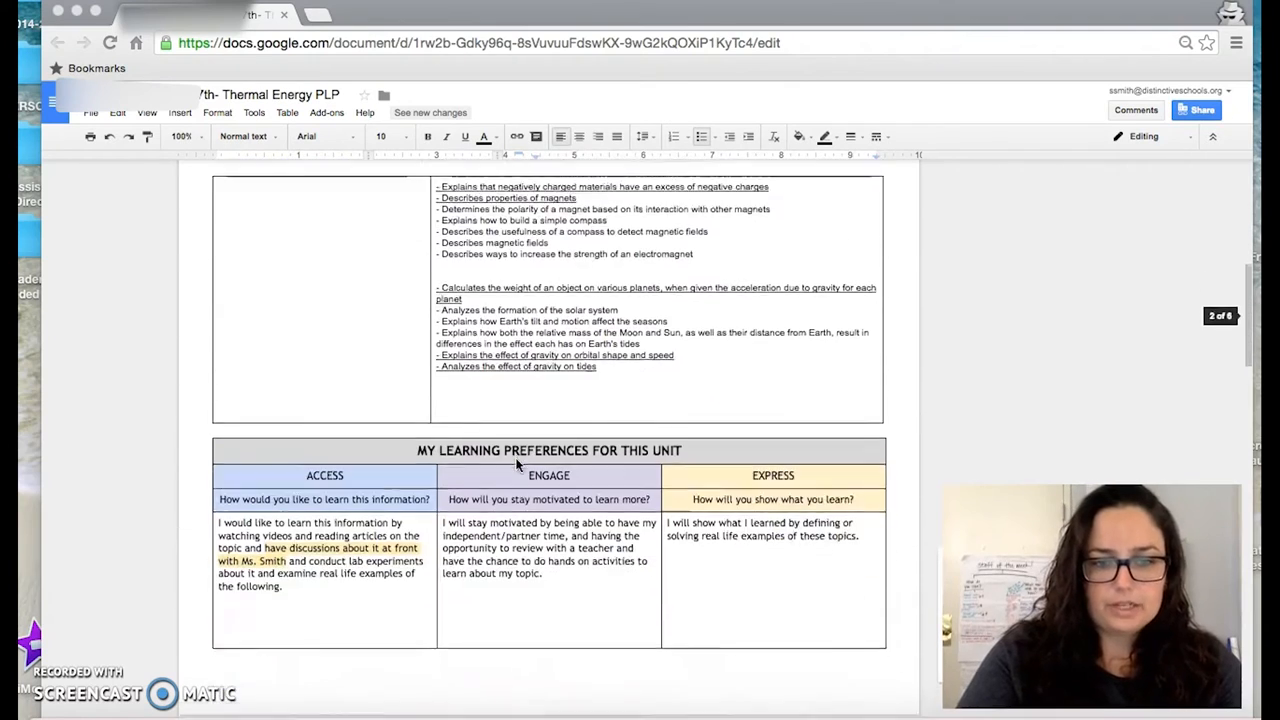
pyautogui.scroll(-3)
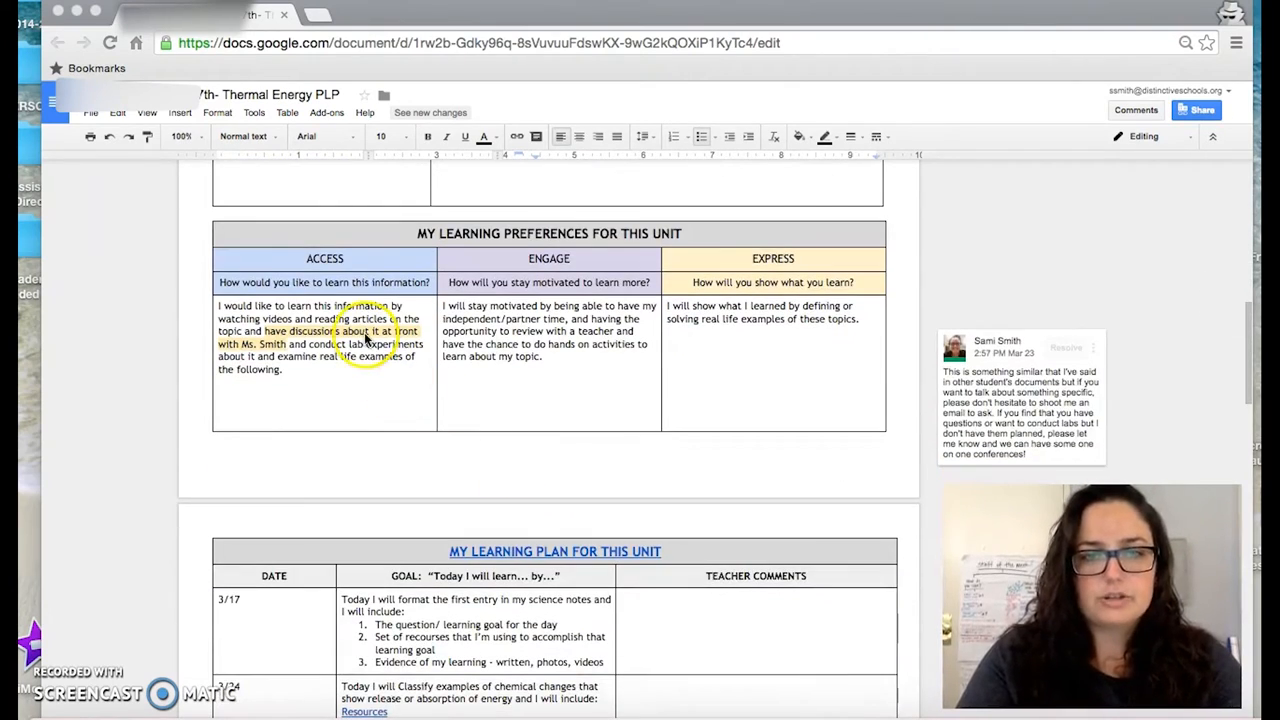
pyautogui.moveTo(783, 350)
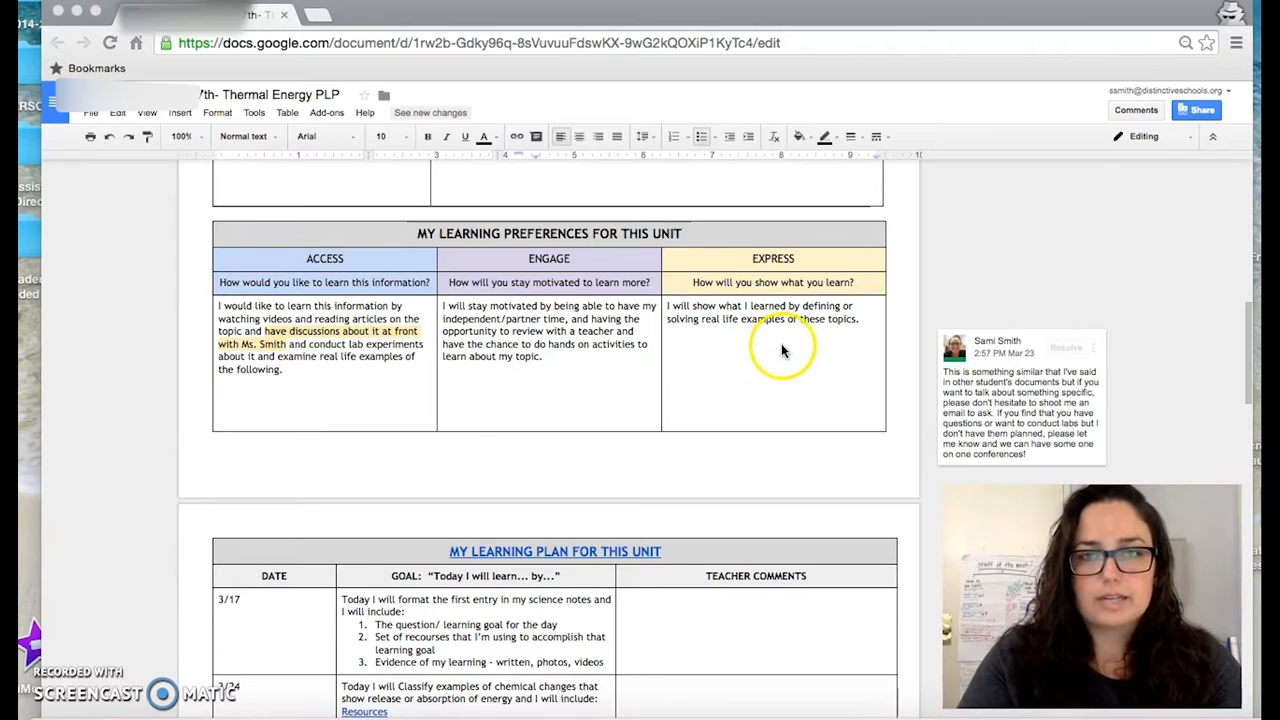
pyautogui.moveTo(330, 397)
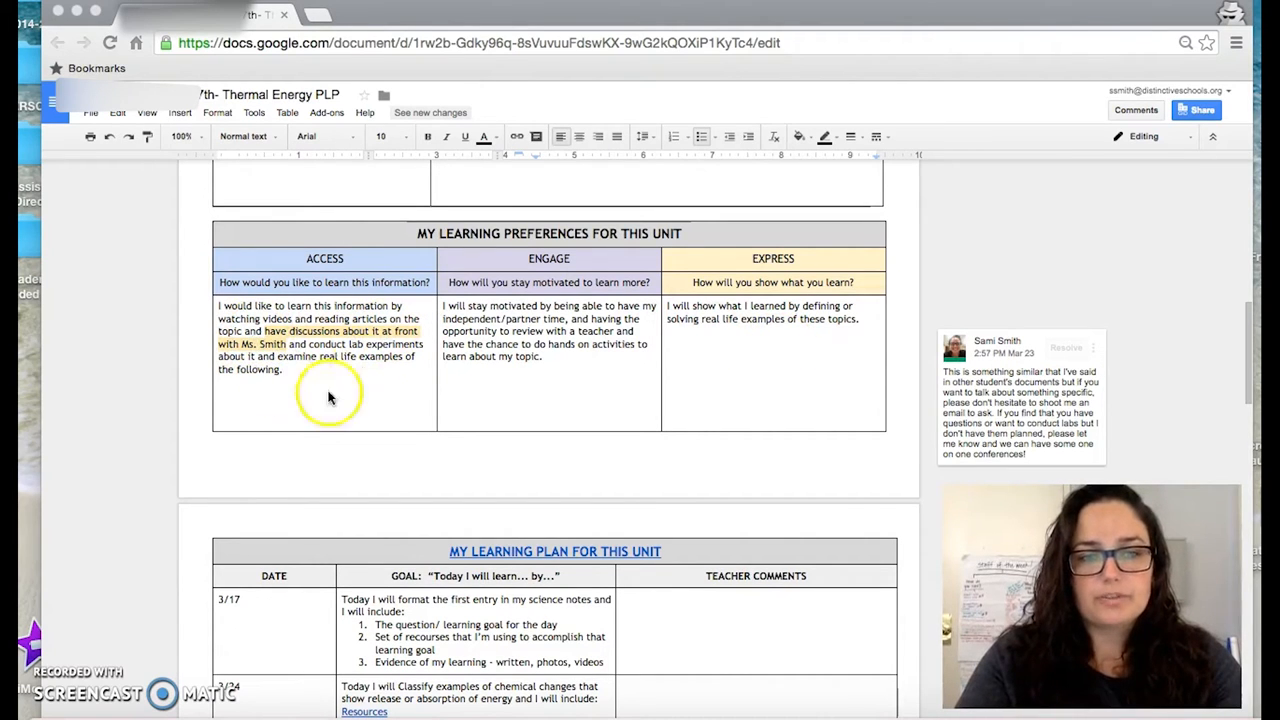
pyautogui.moveTo(320, 335)
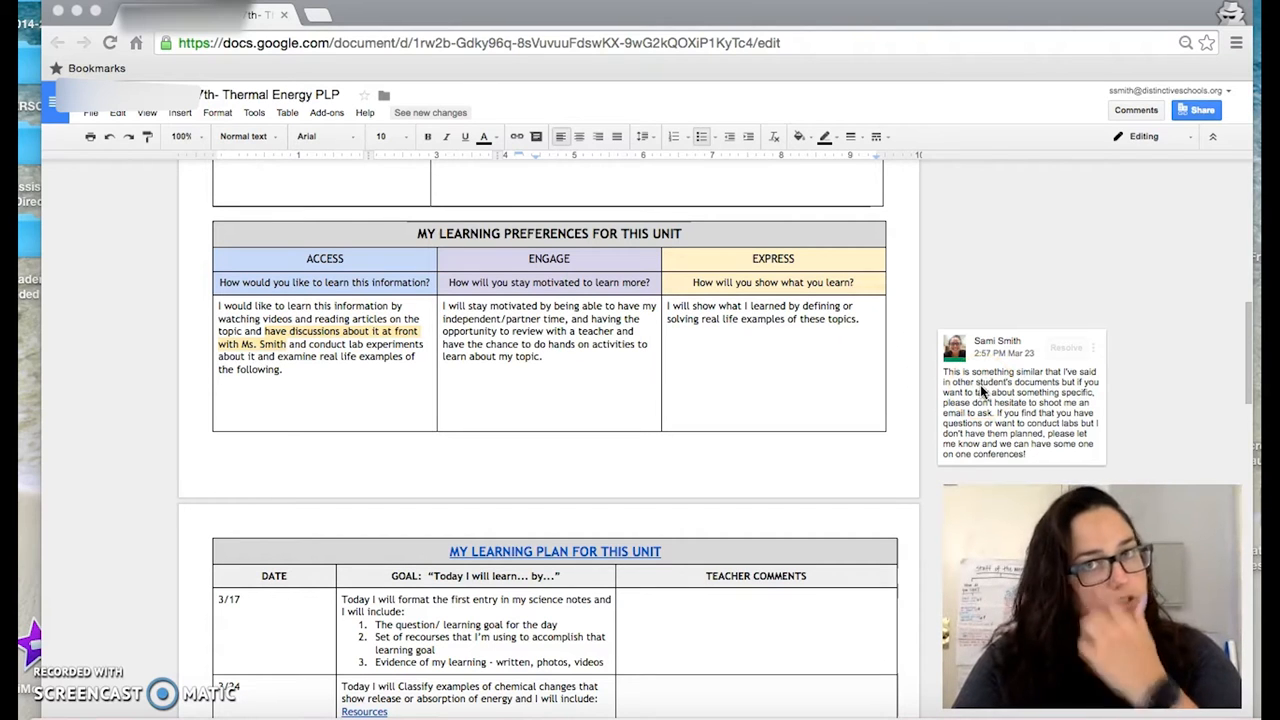
pyautogui.moveTo(590, 345)
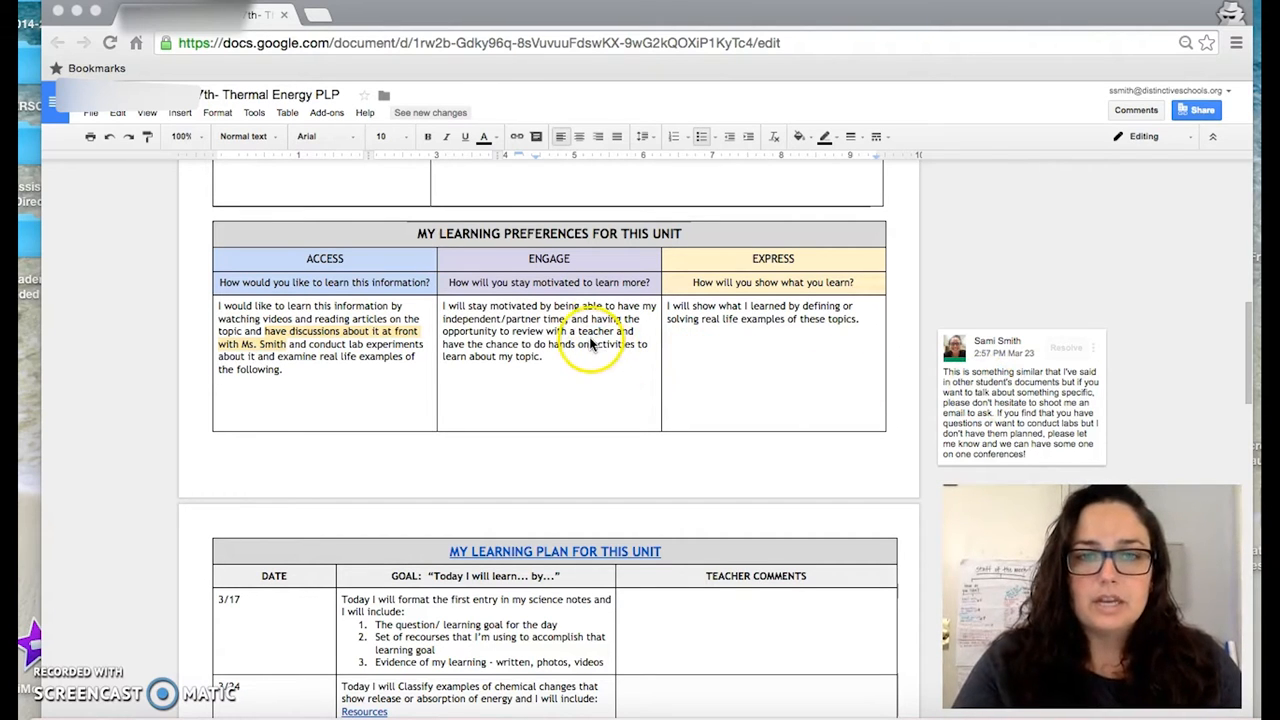
pyautogui.moveTo(475, 370)
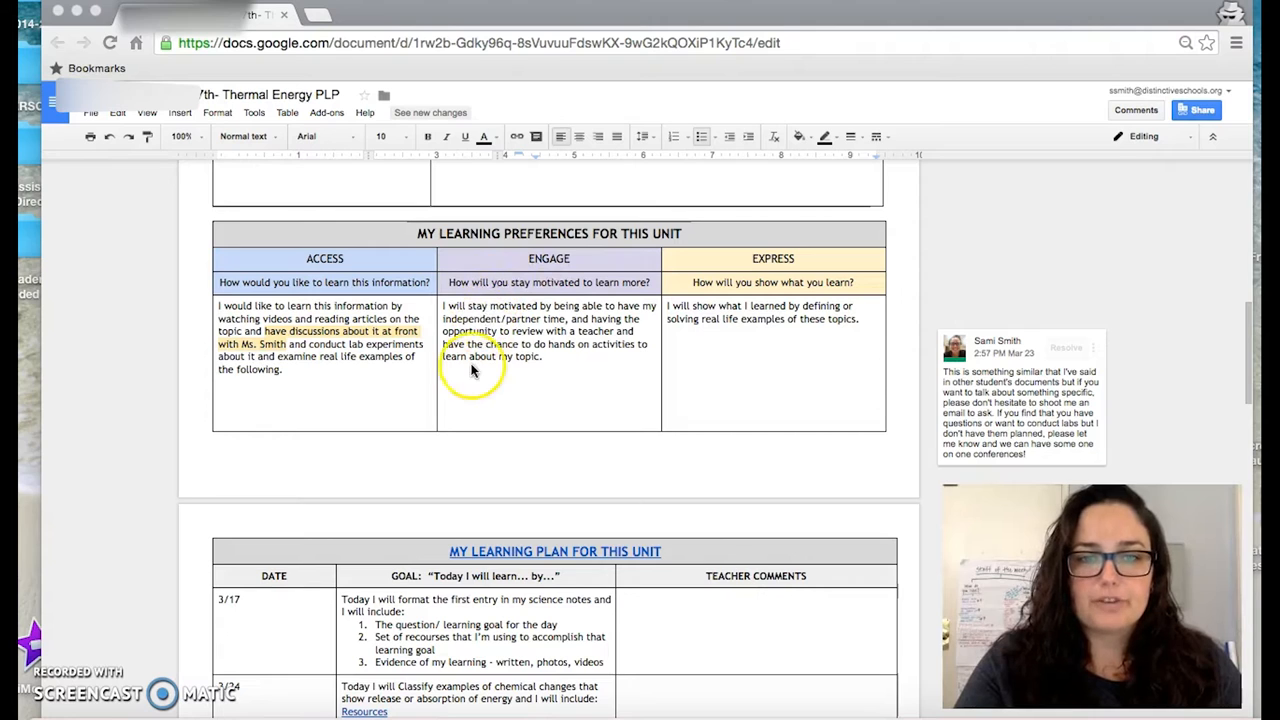
pyautogui.moveTo(466, 377)
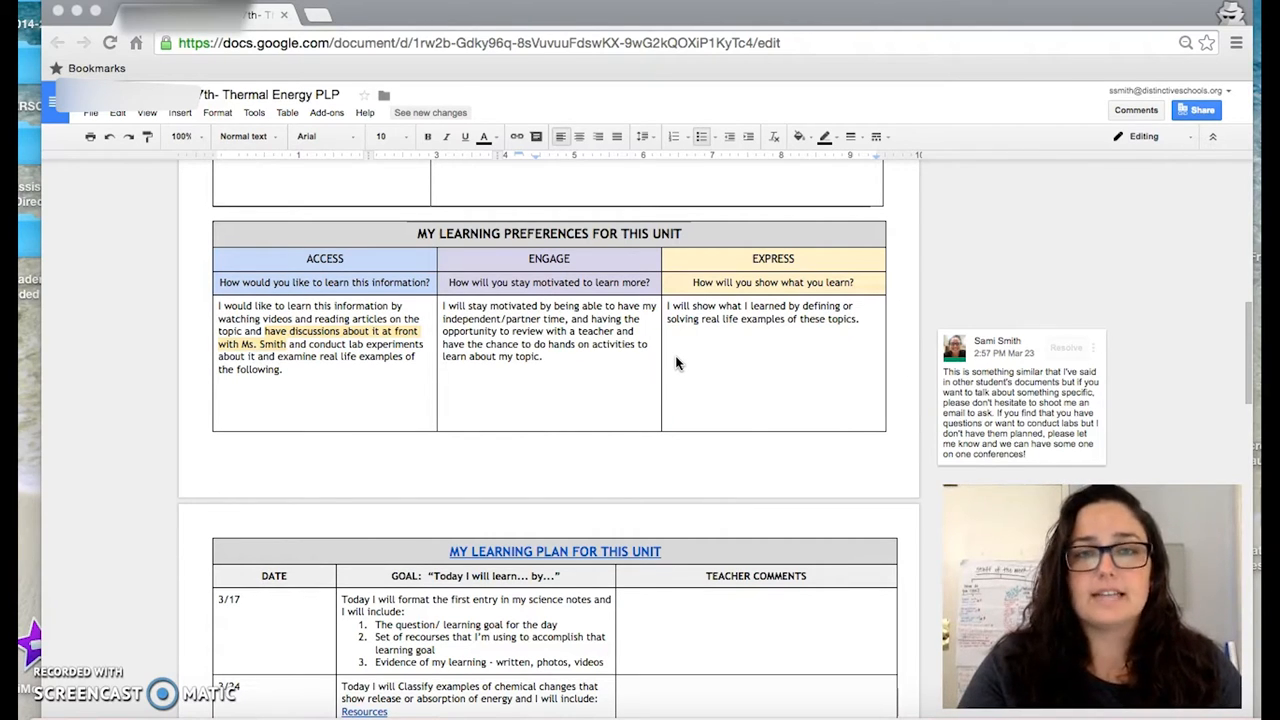
# Scroll through the dated learning plan entries, then back up to the unit goals table
pyautogui.scroll(-3)
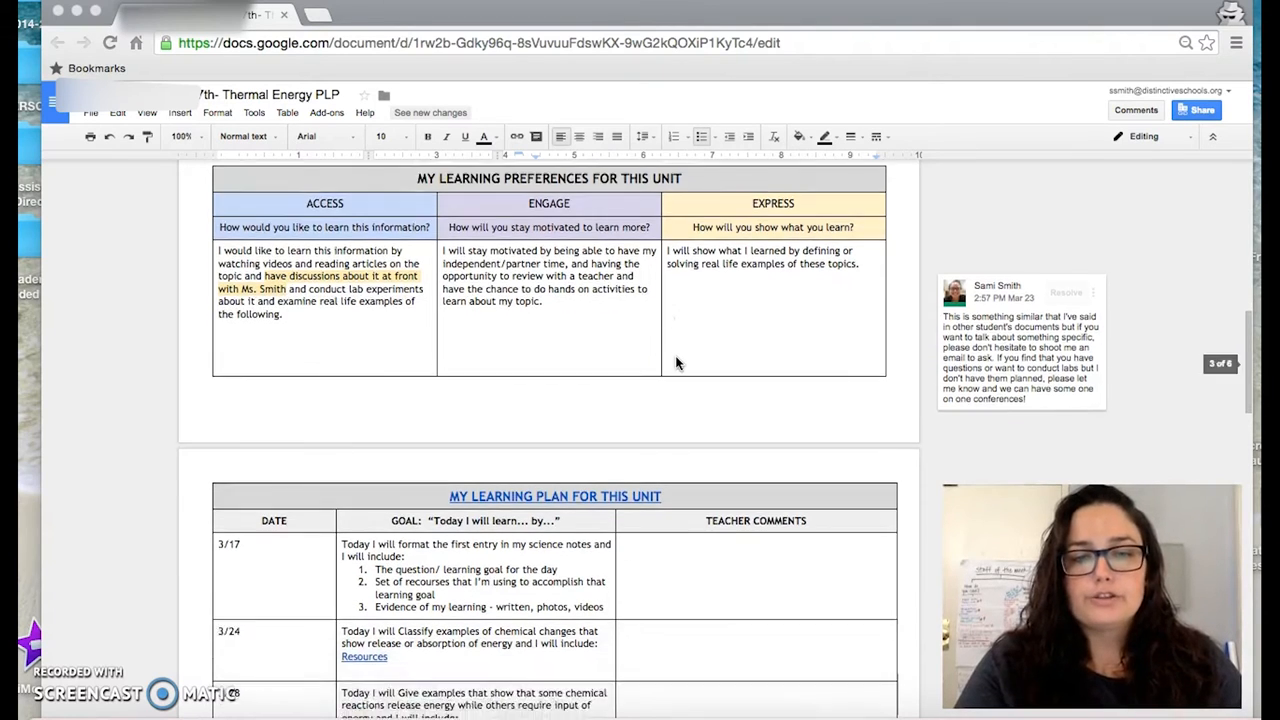
pyautogui.scroll(-3)
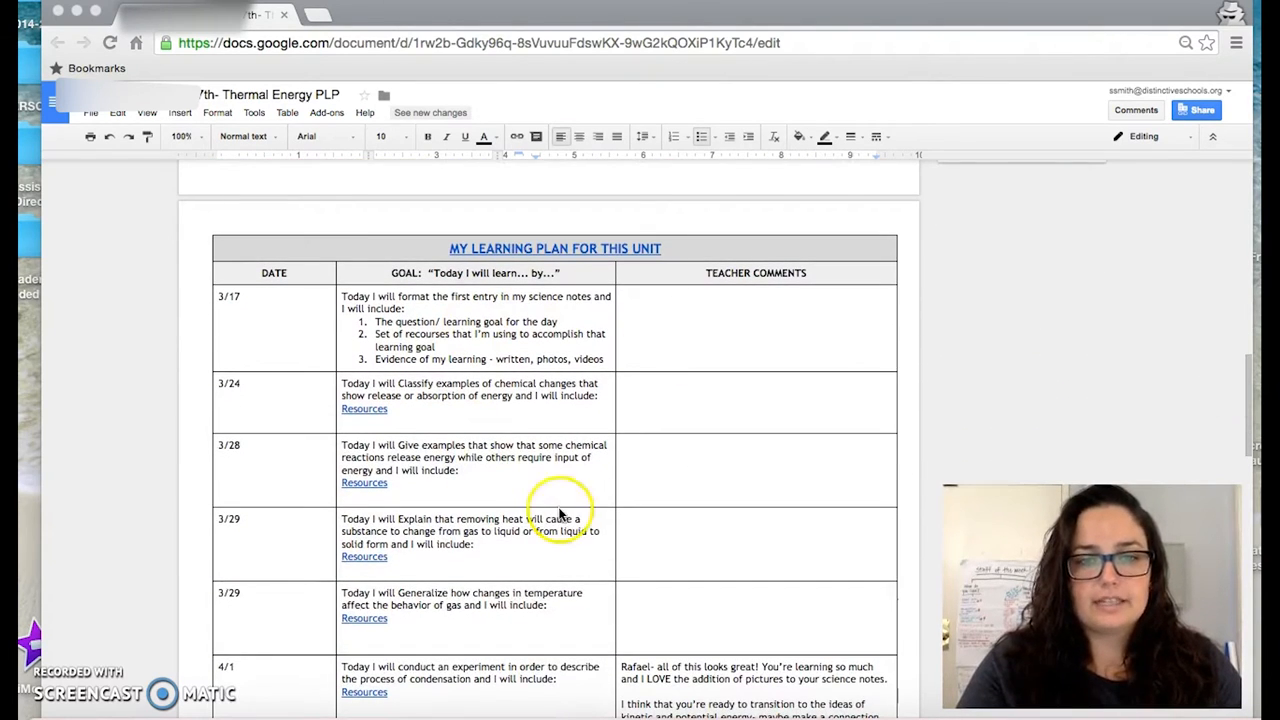
pyautogui.scroll(3)
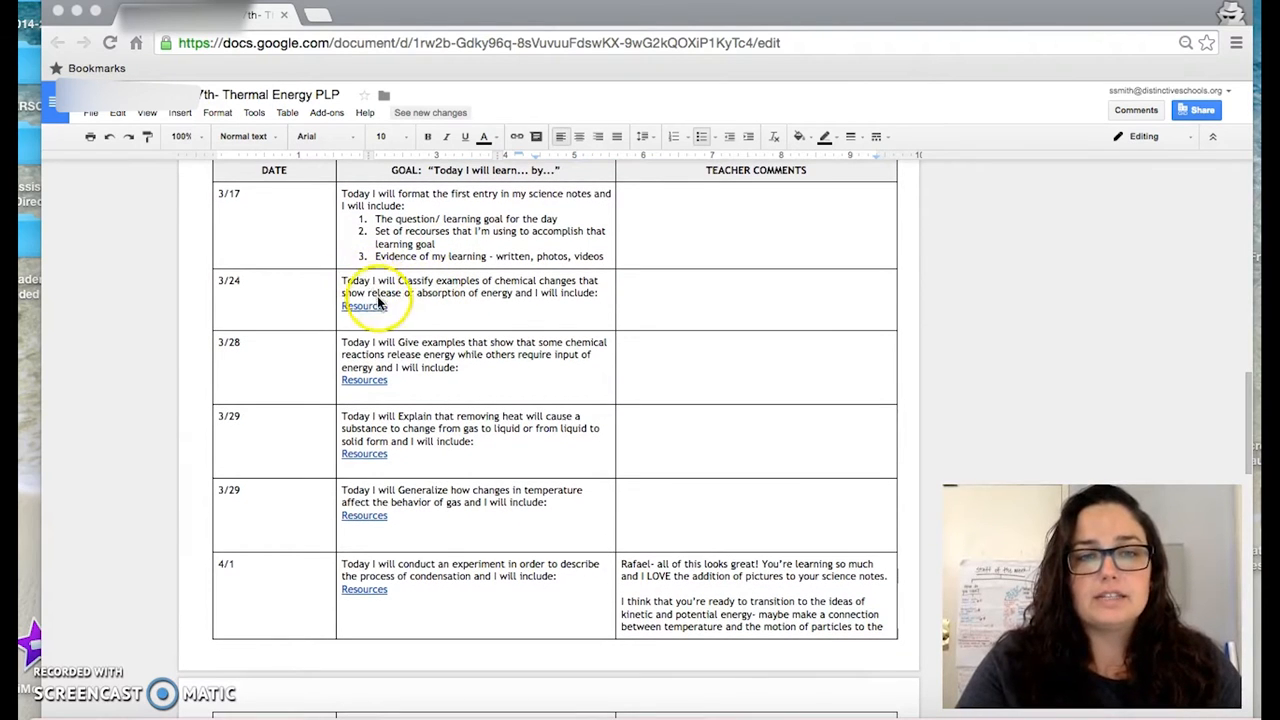
pyautogui.scroll(3)
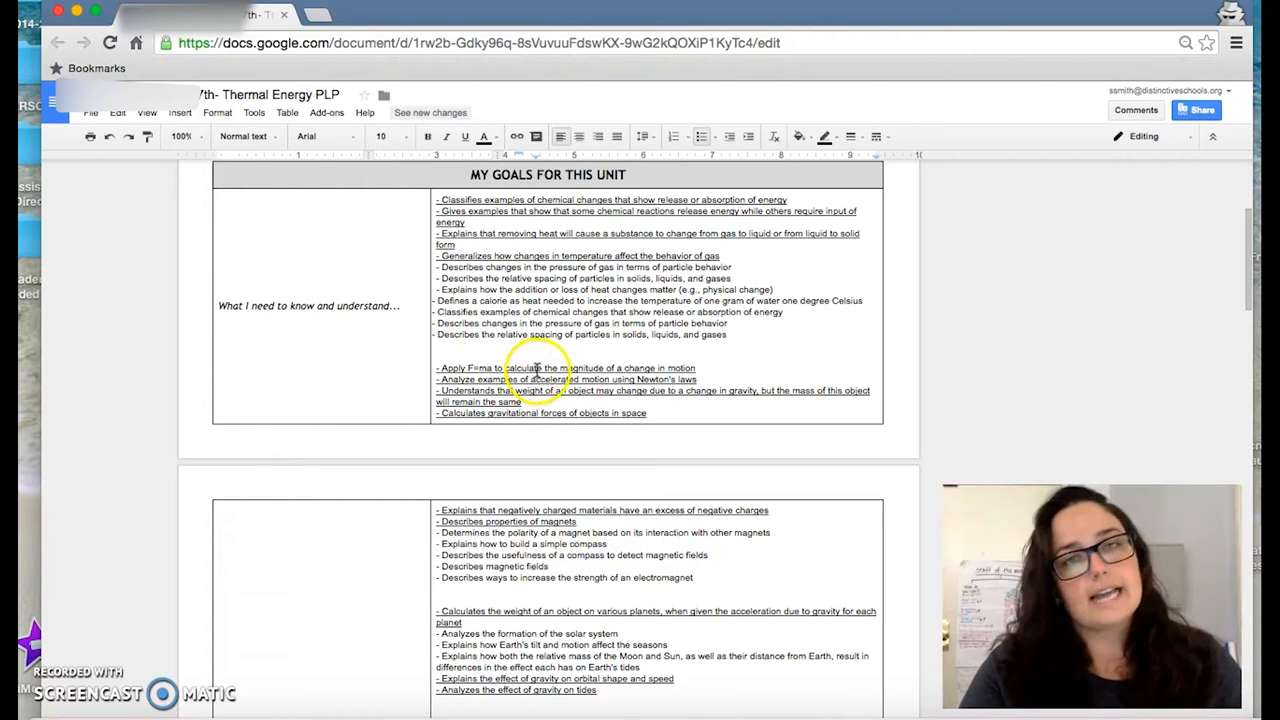
pyautogui.moveTo(615, 375)
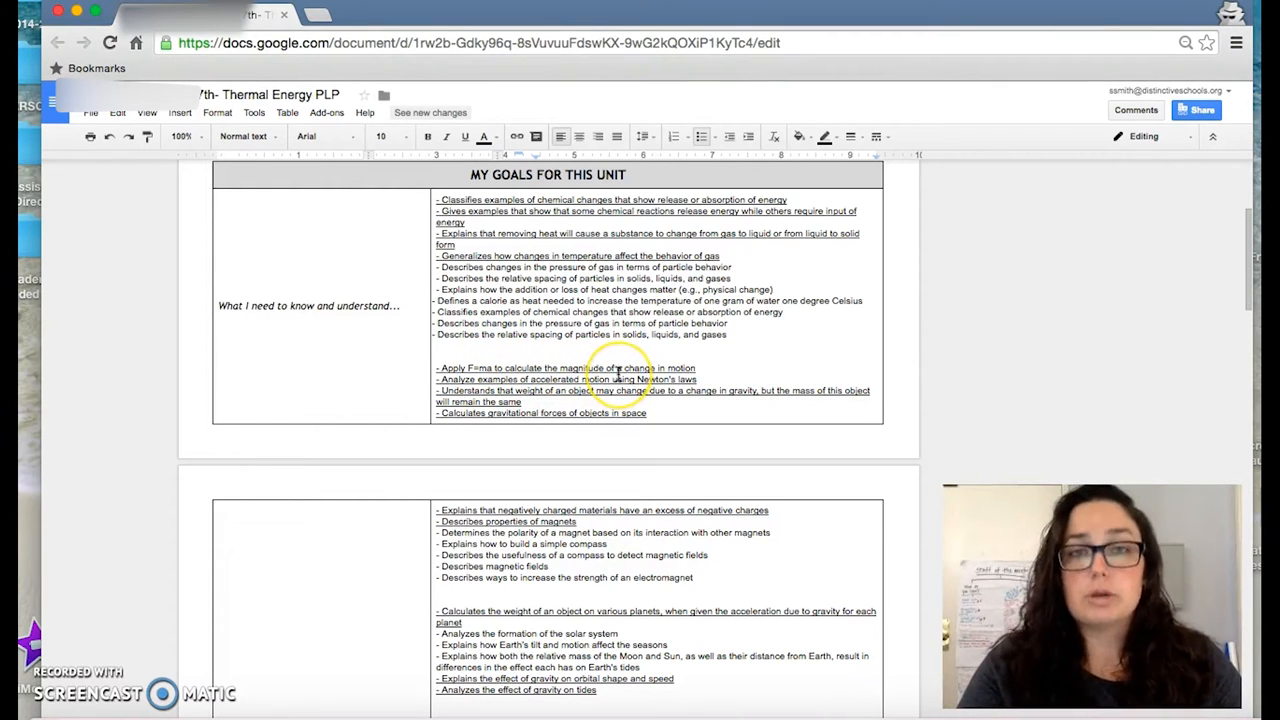
# Scroll down to the dated learning plan table starting at 3/17
pyautogui.scroll(-3)
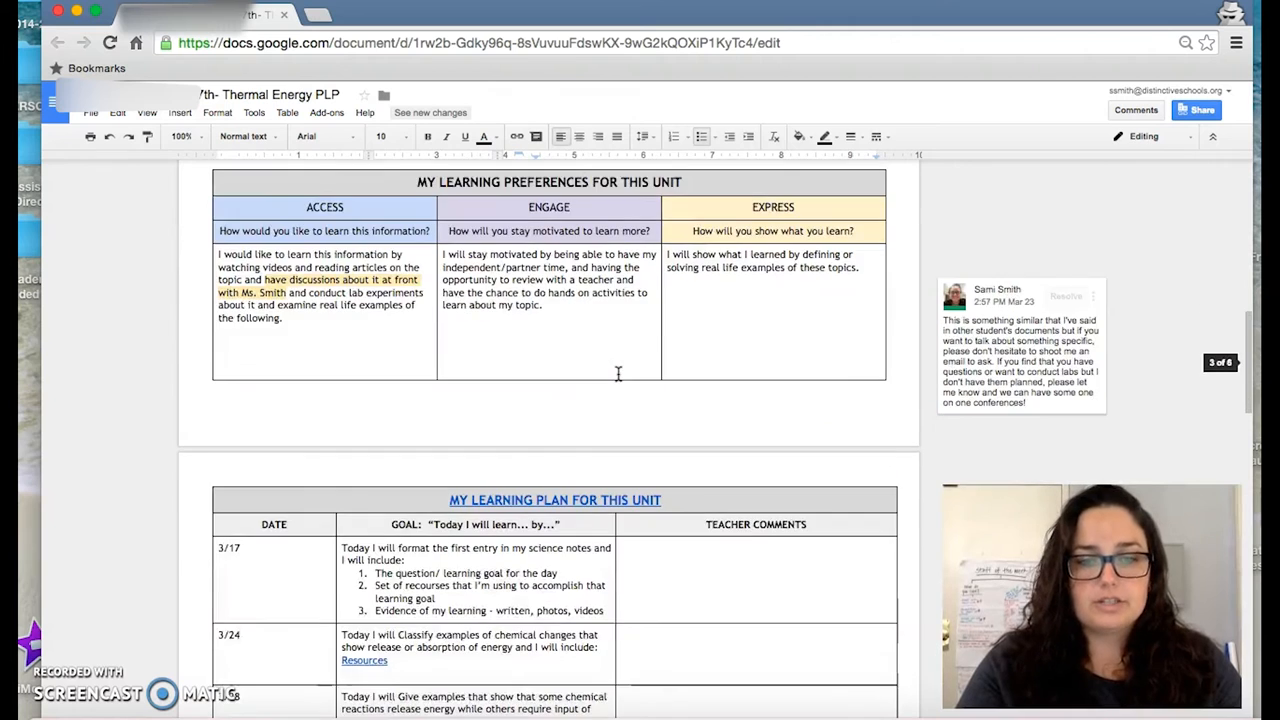
pyautogui.scroll(-3)
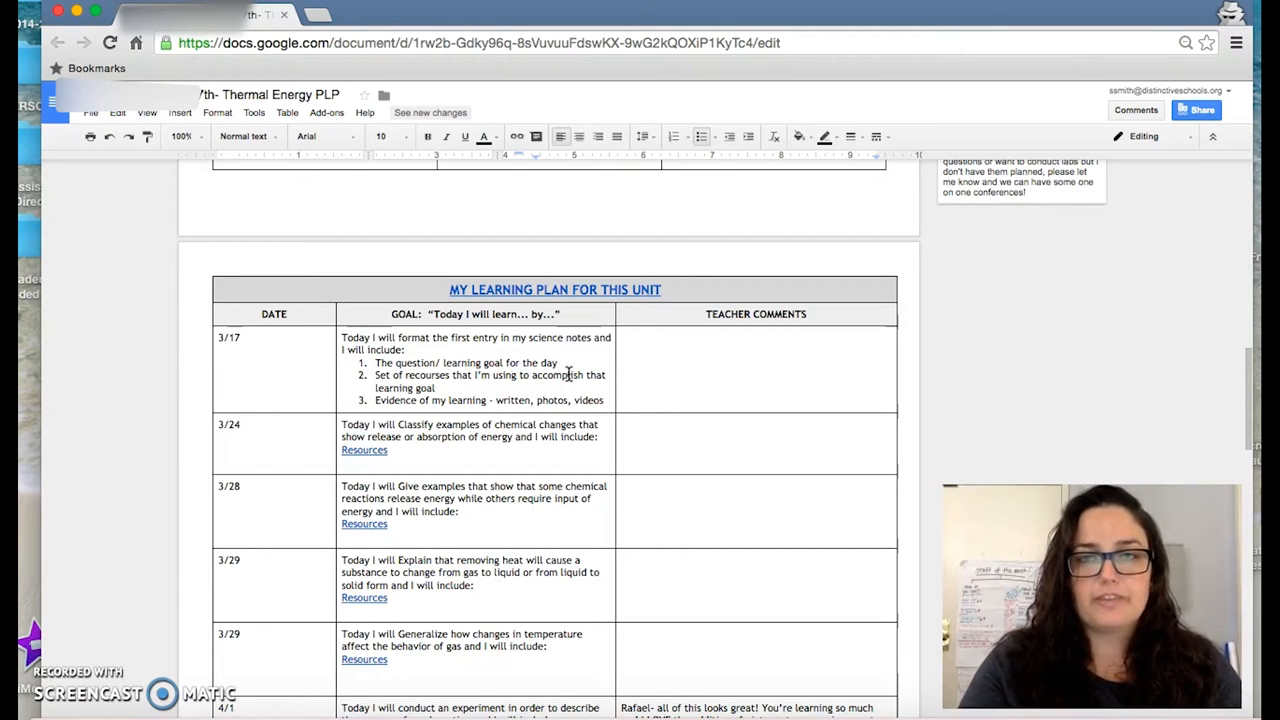
pyautogui.scroll(3)
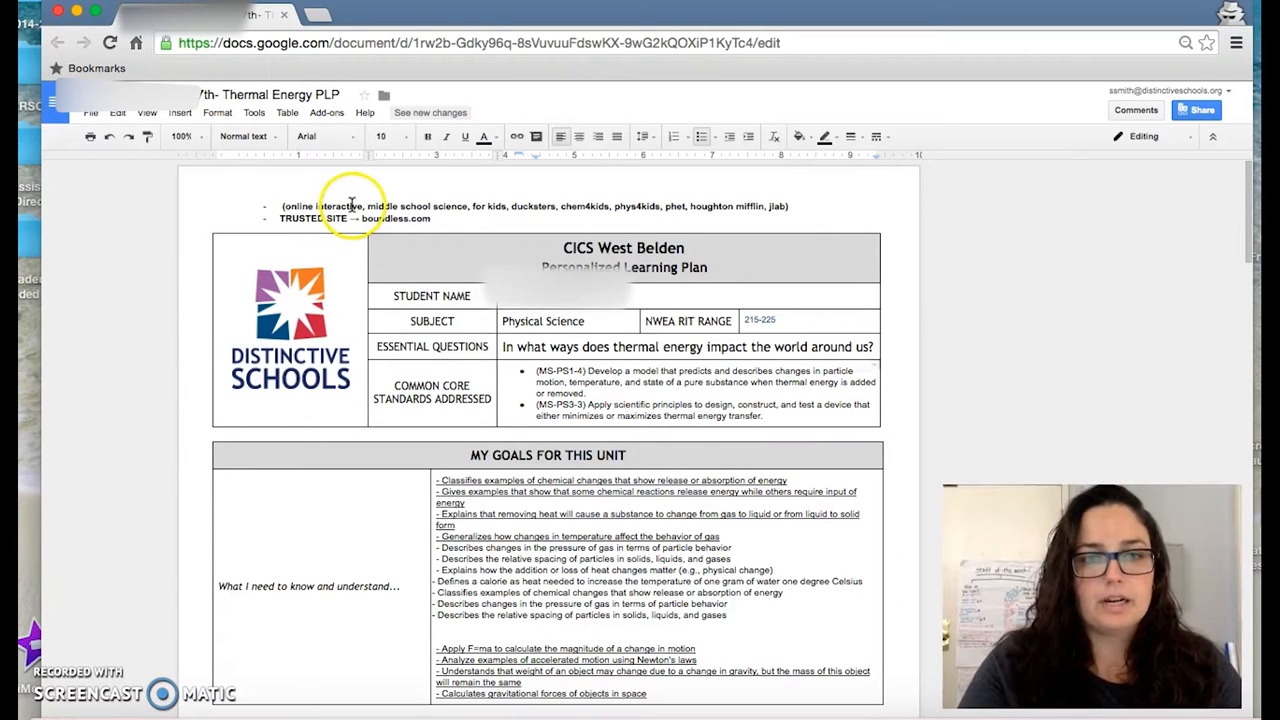
pyautogui.moveTo(514, 217)
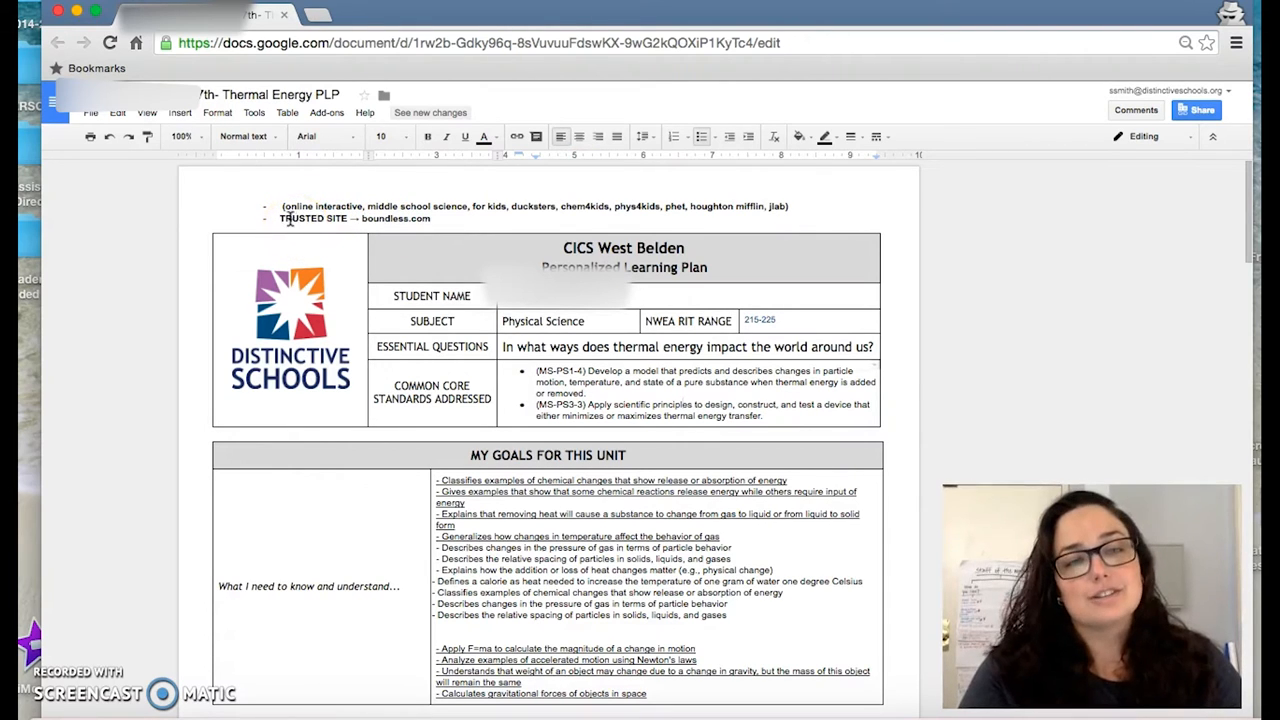
pyautogui.scroll(-3)
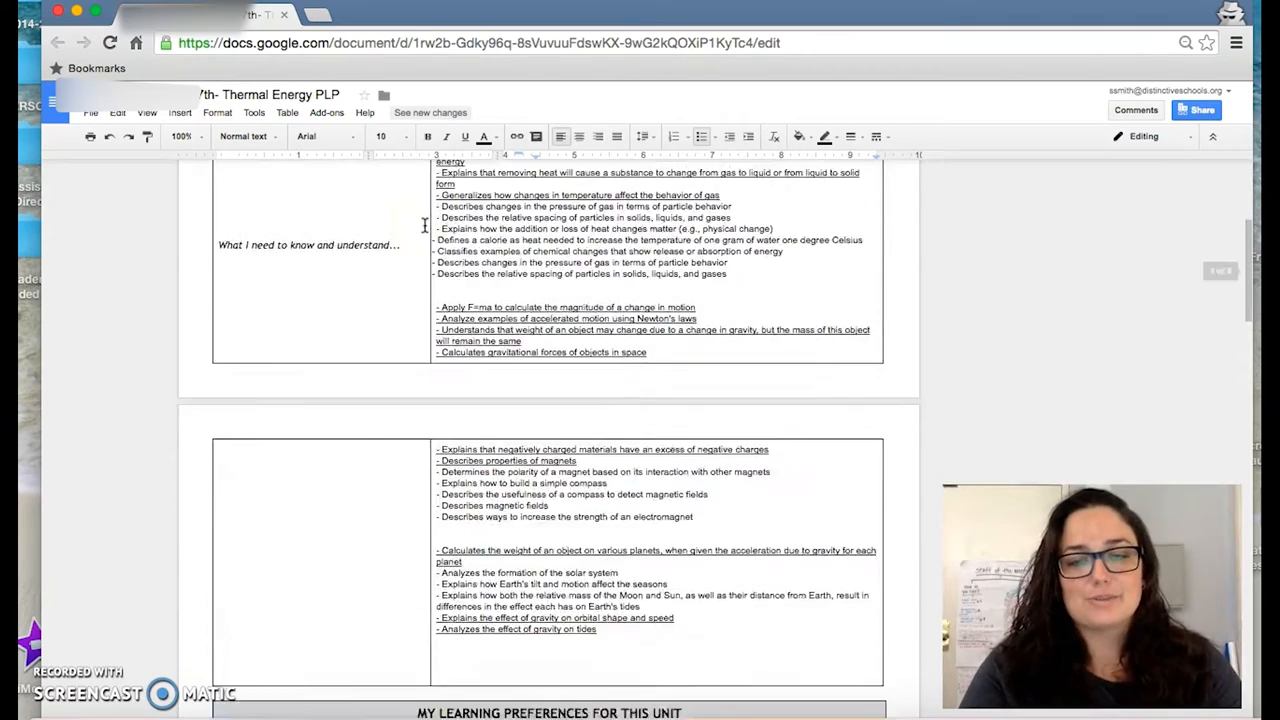
pyautogui.scroll(-3)
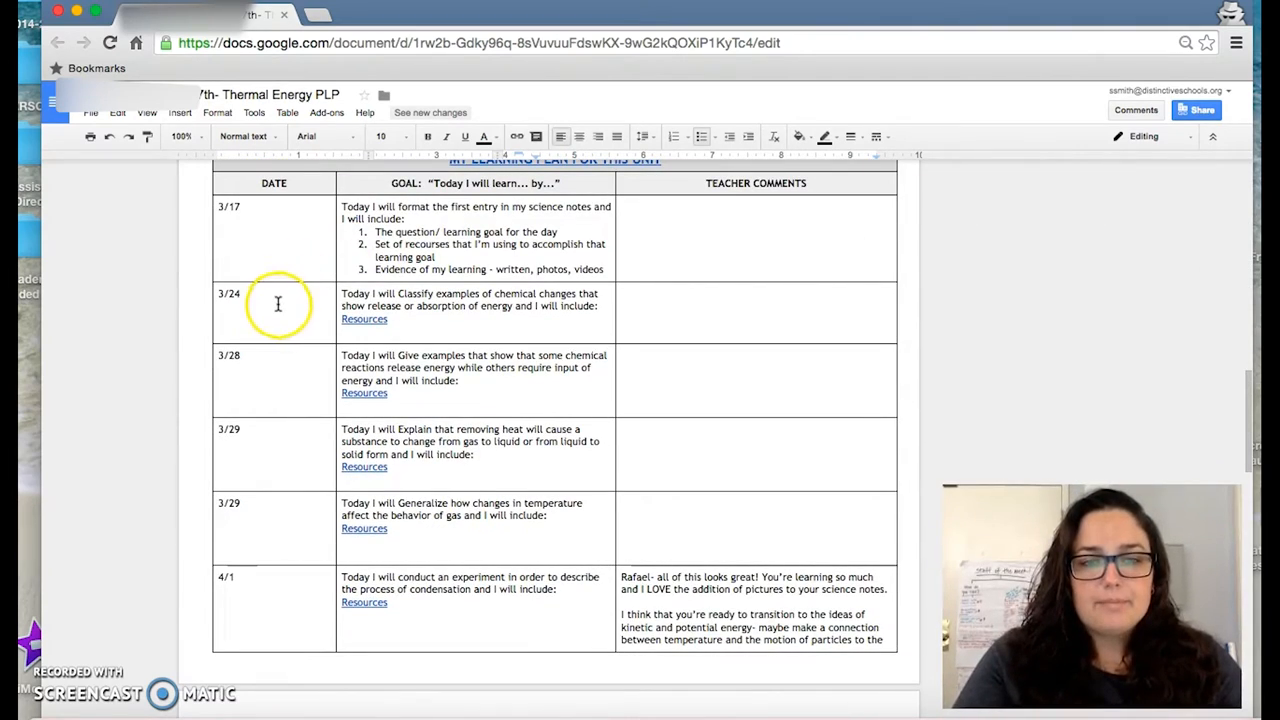
pyautogui.moveTo(385, 331)
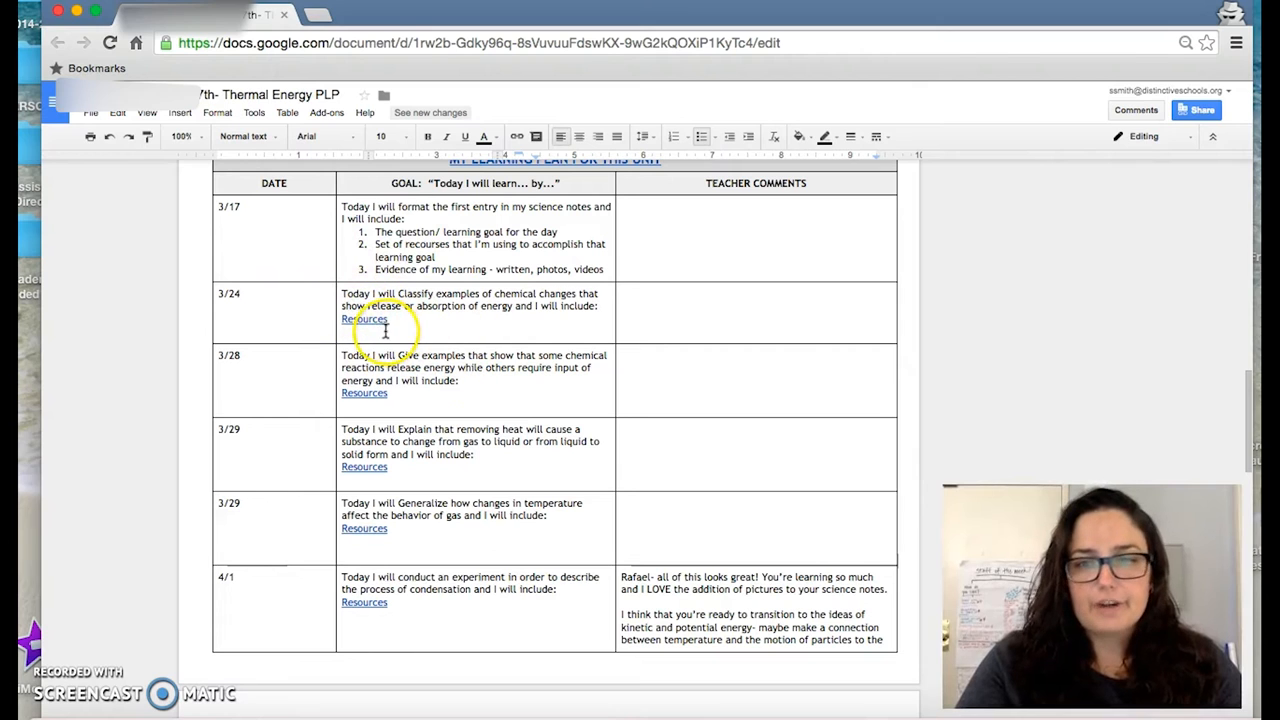
# Follow the 3/24 Resources link to the Physical Science Notes document
pyautogui.click(364, 318)
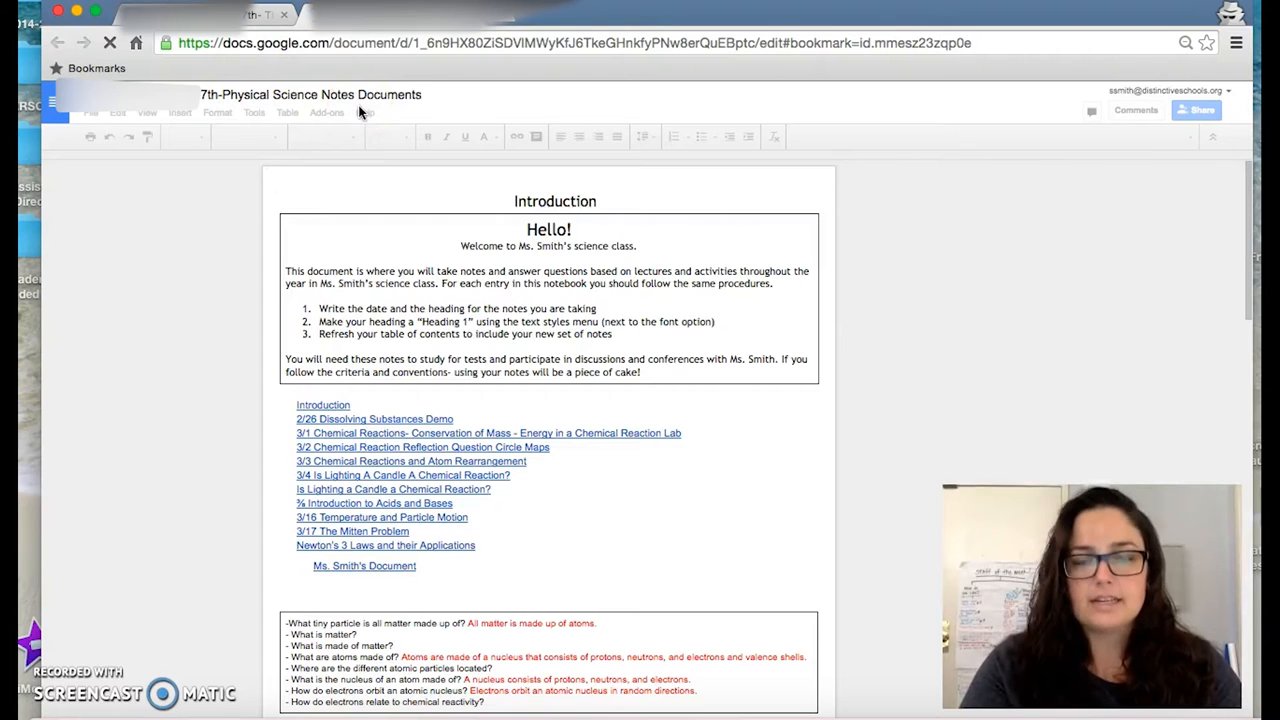
pyautogui.moveTo(287, 520)
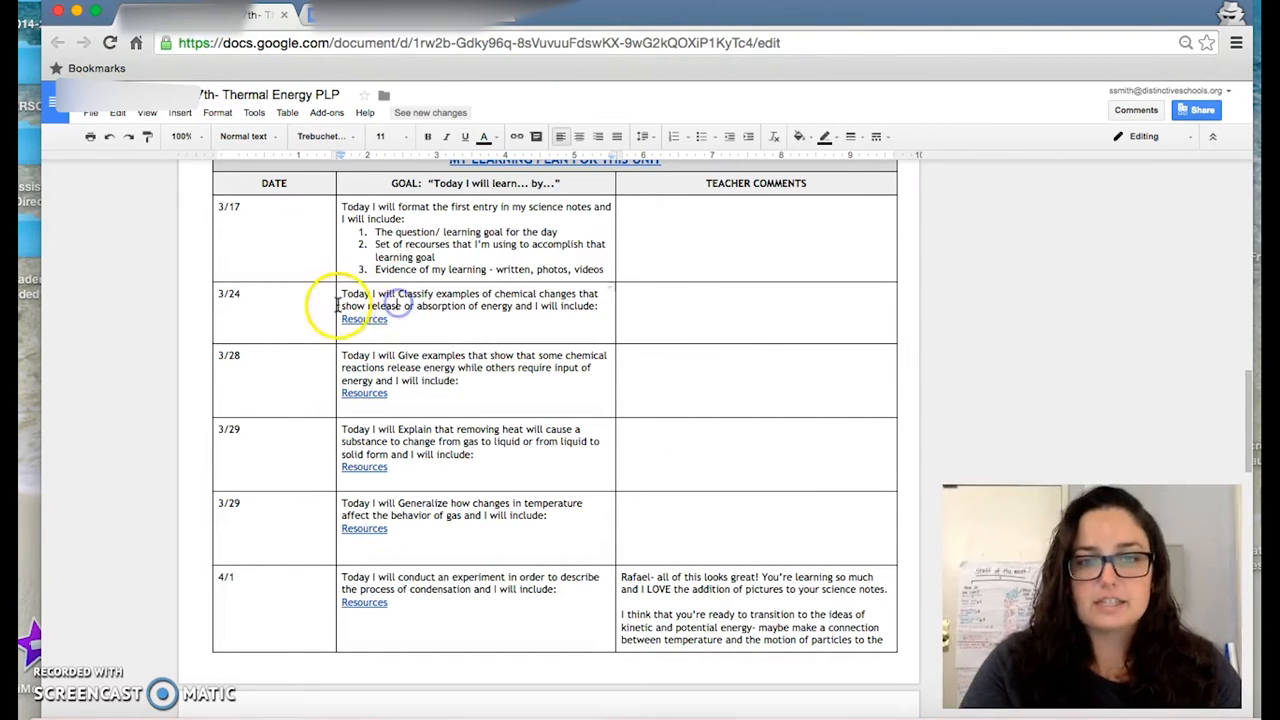
pyautogui.moveTo(678, 292)
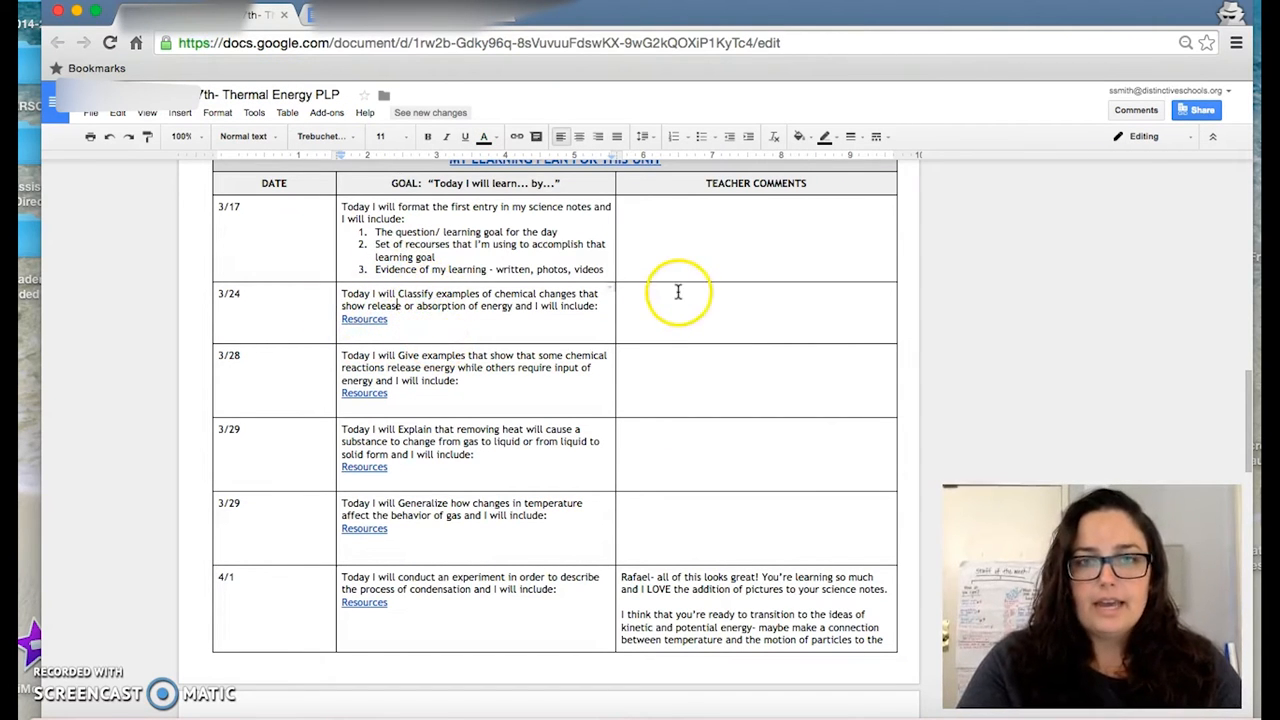
pyautogui.moveTo(665, 500)
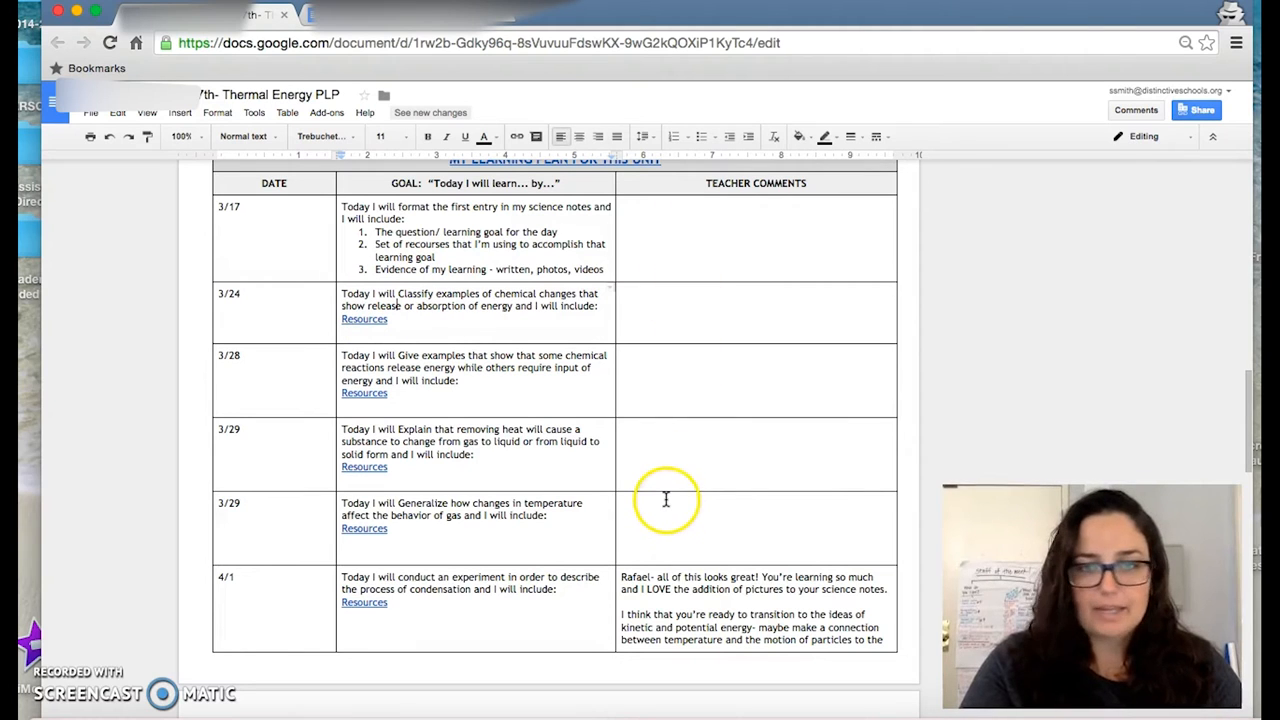
pyautogui.moveTo(663, 455)
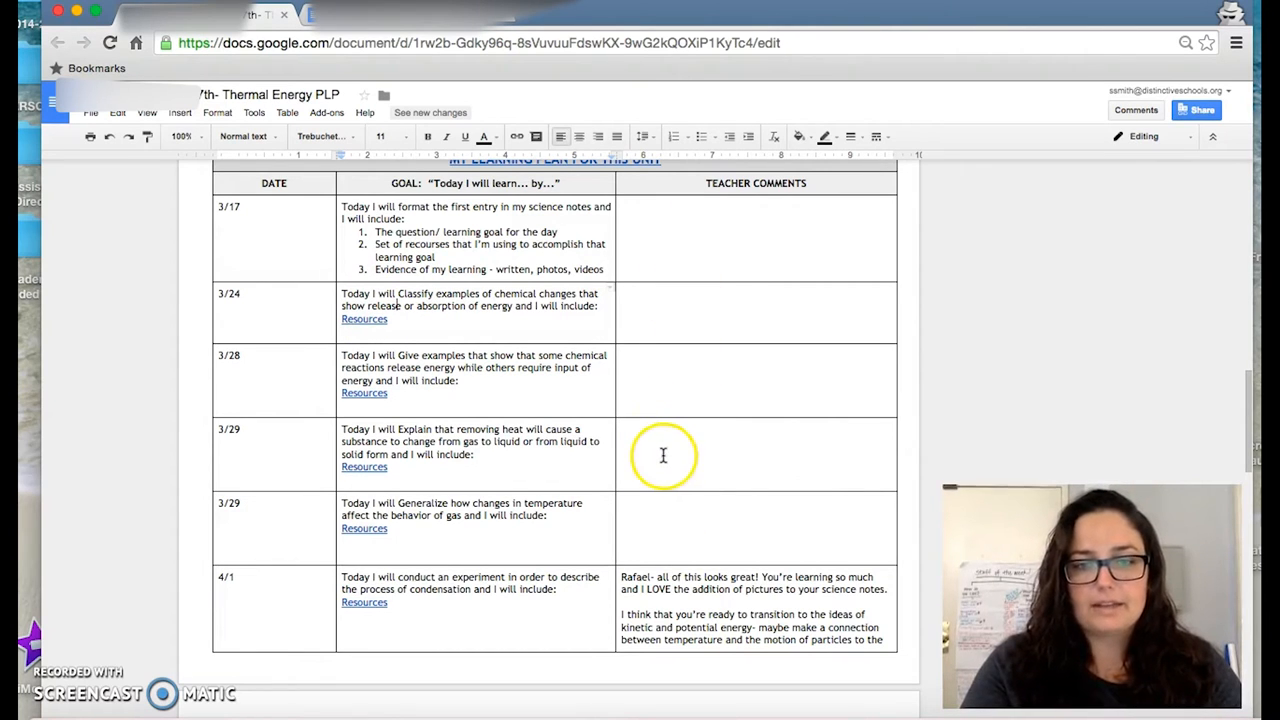
pyautogui.moveTo(272, 532)
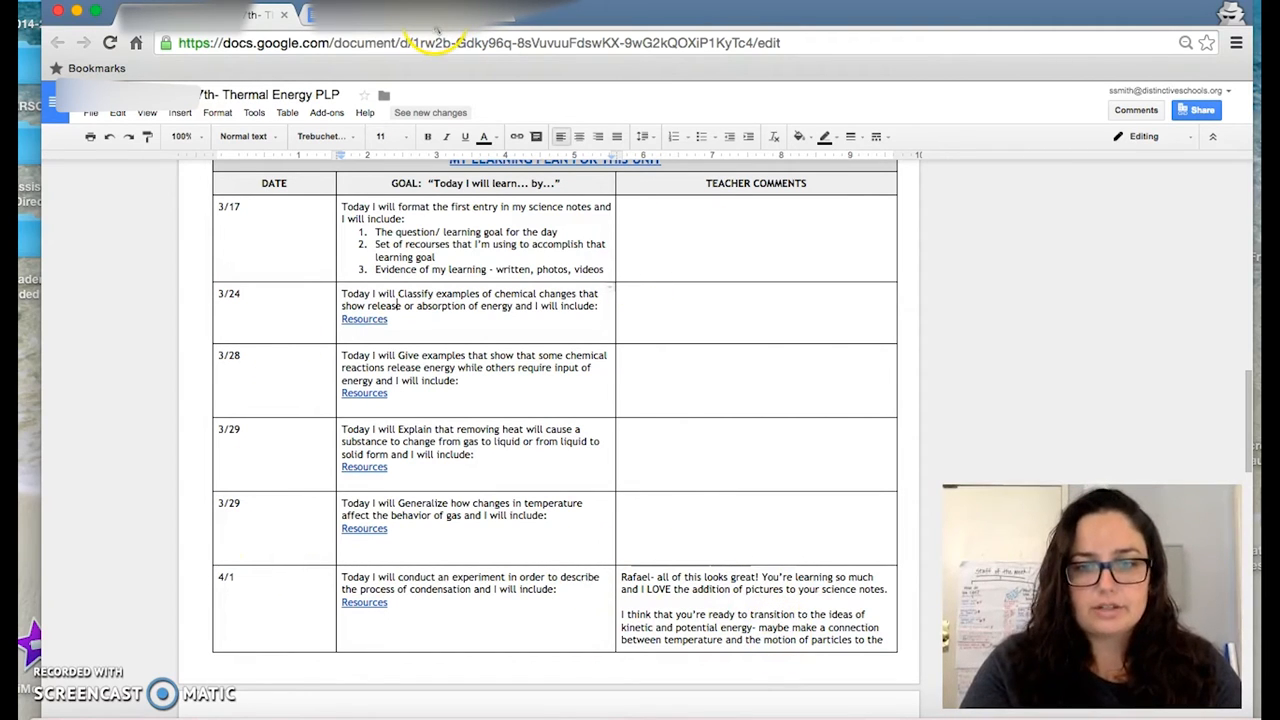
pyautogui.click(364, 318)
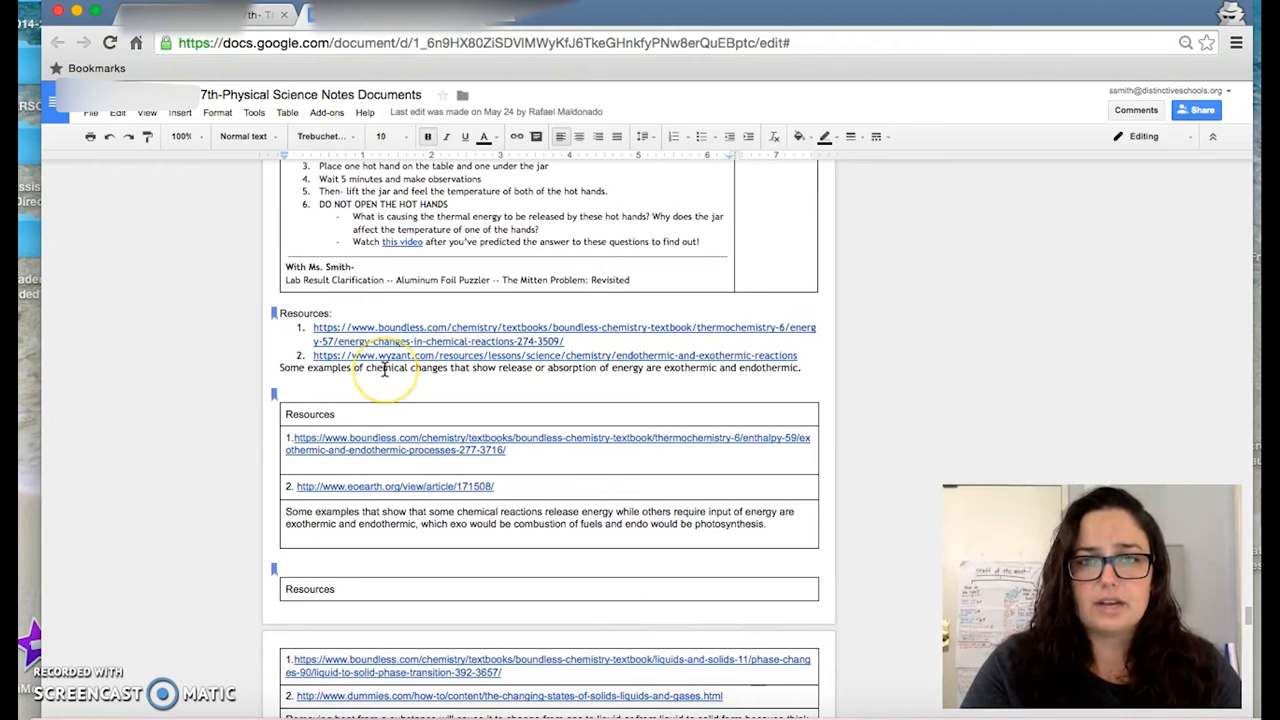
pyautogui.scroll(-3)
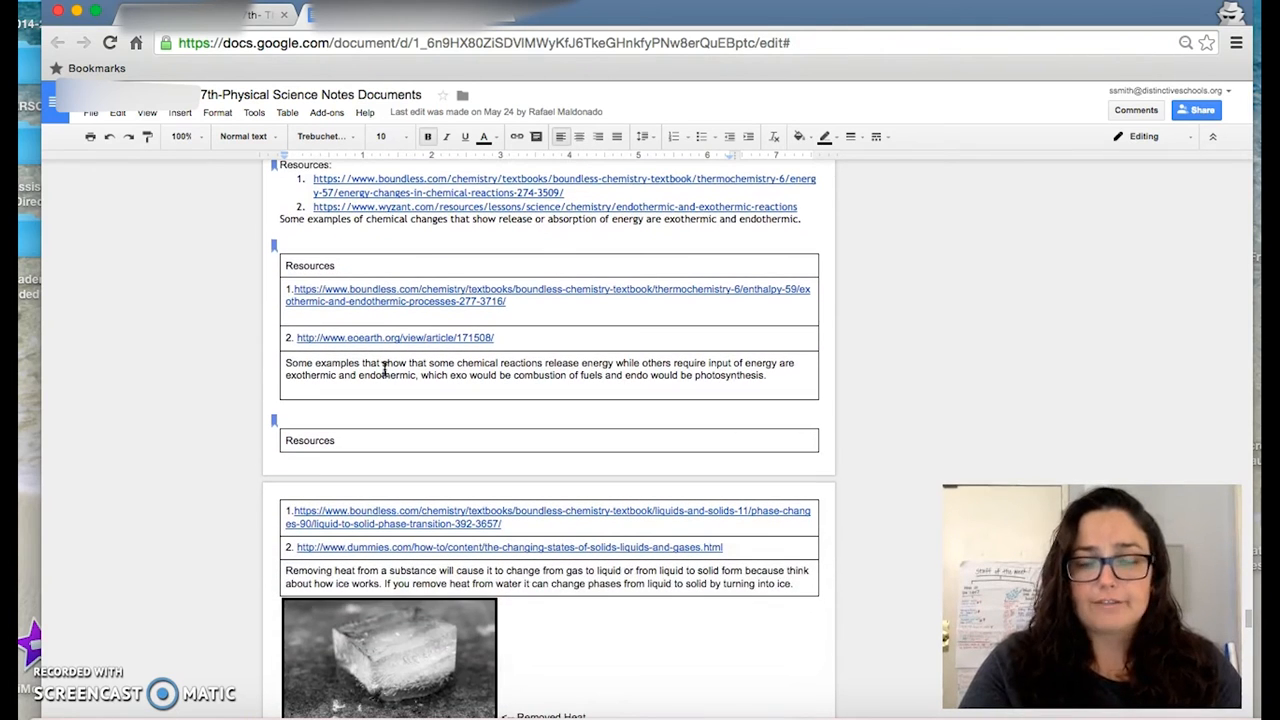
pyautogui.scroll(-3)
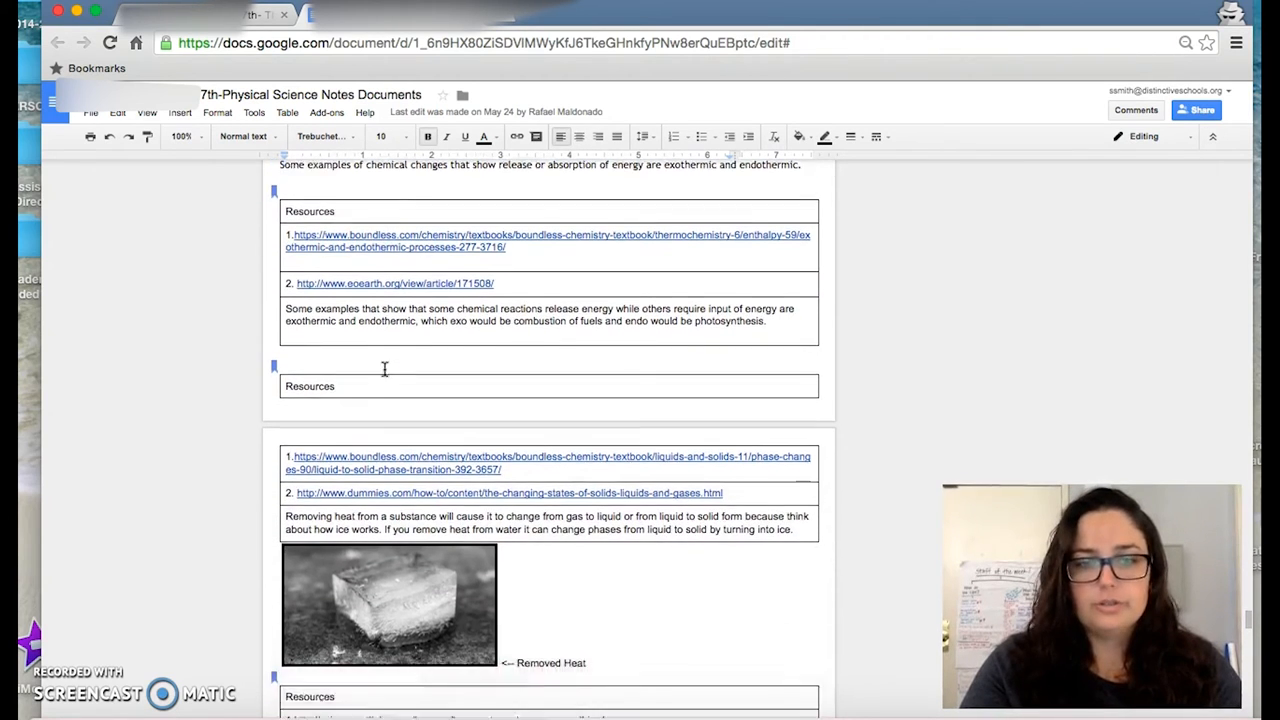
pyautogui.scroll(-3)
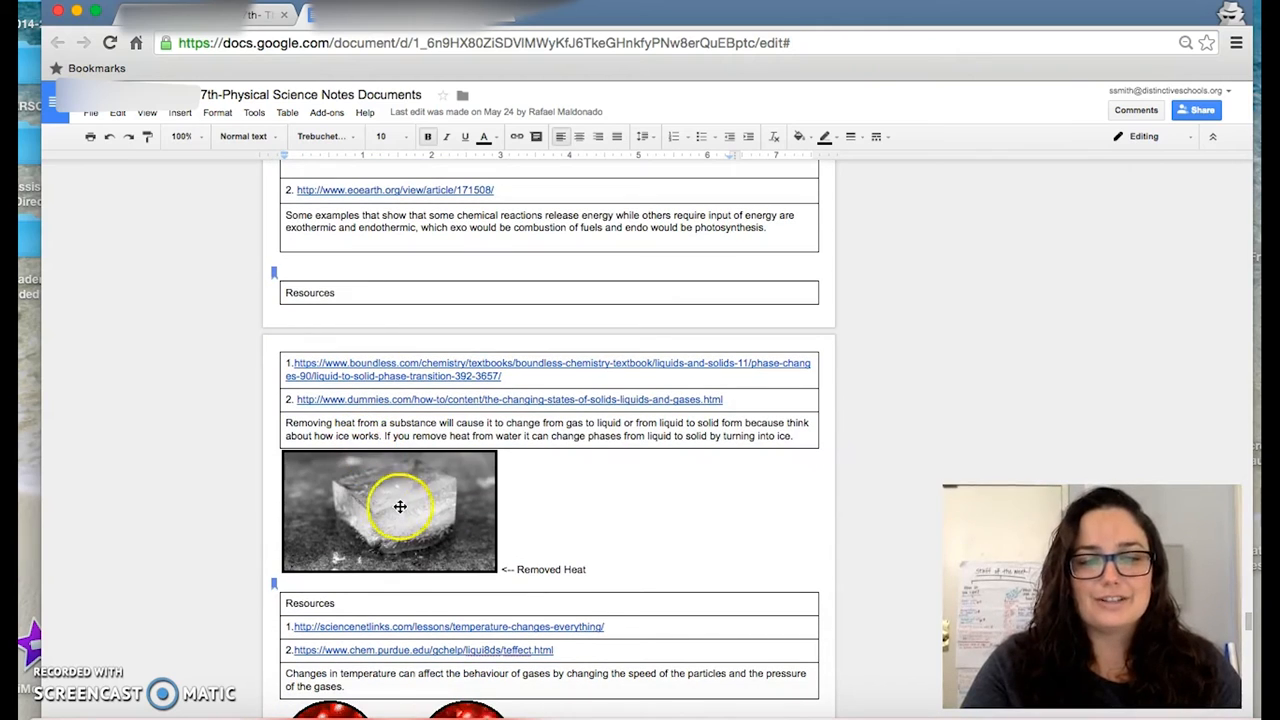
pyautogui.scroll(-3)
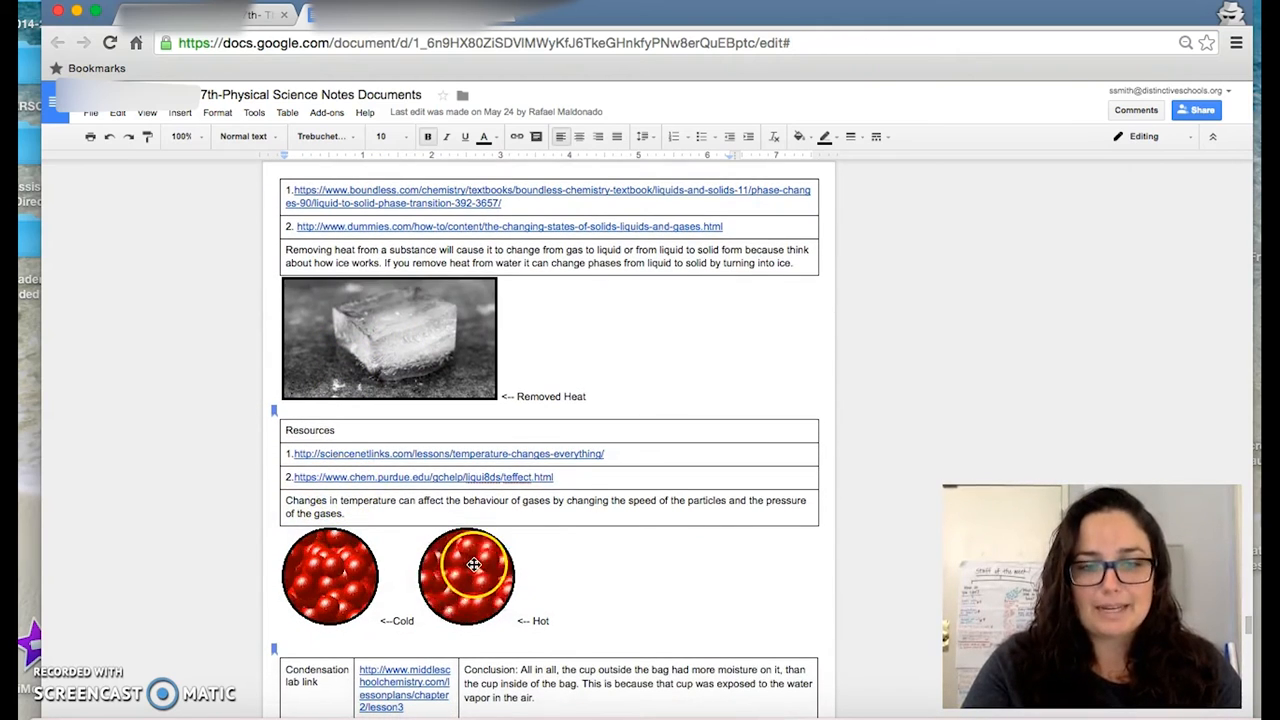
pyautogui.scroll(-3)
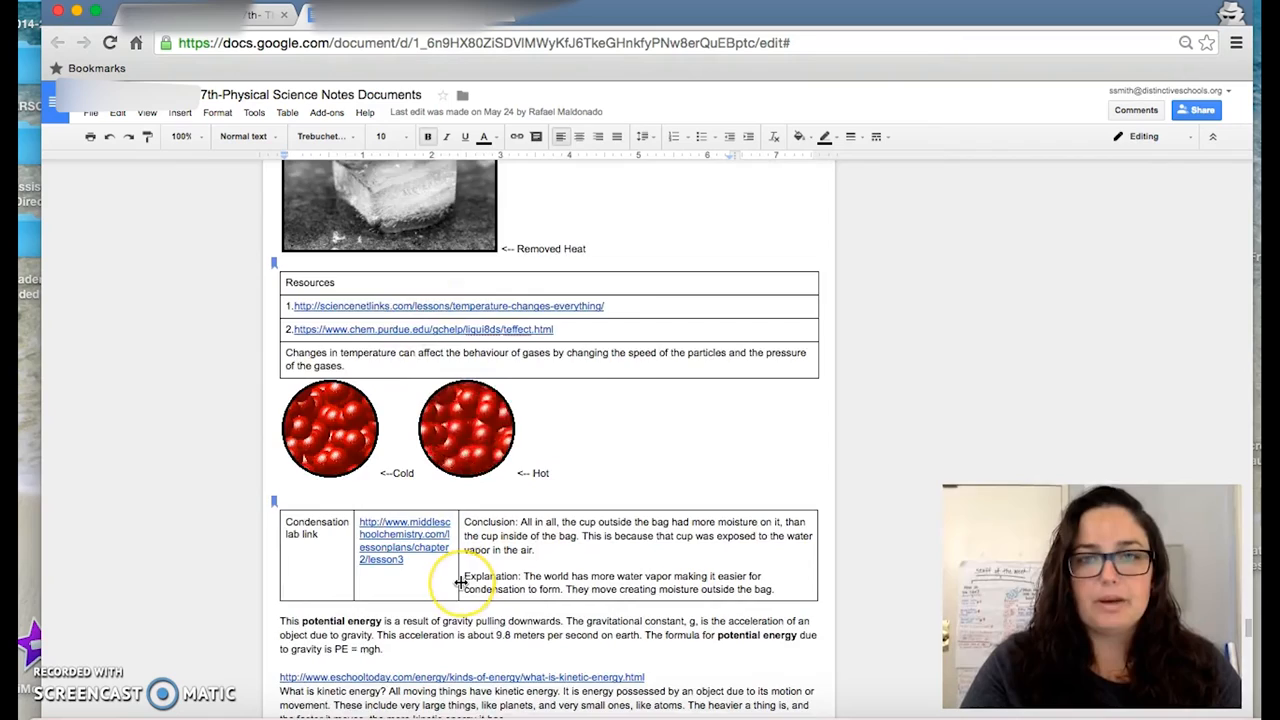
pyautogui.scroll(-3)
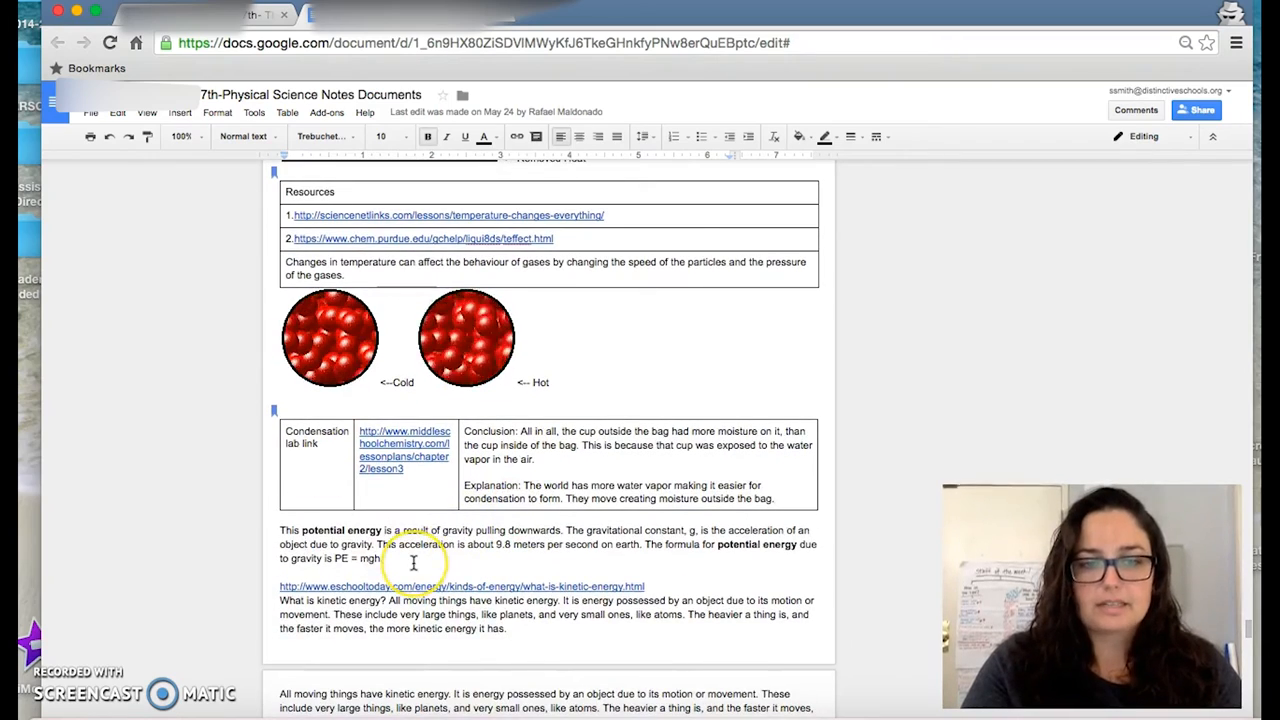
pyautogui.scroll(-3)
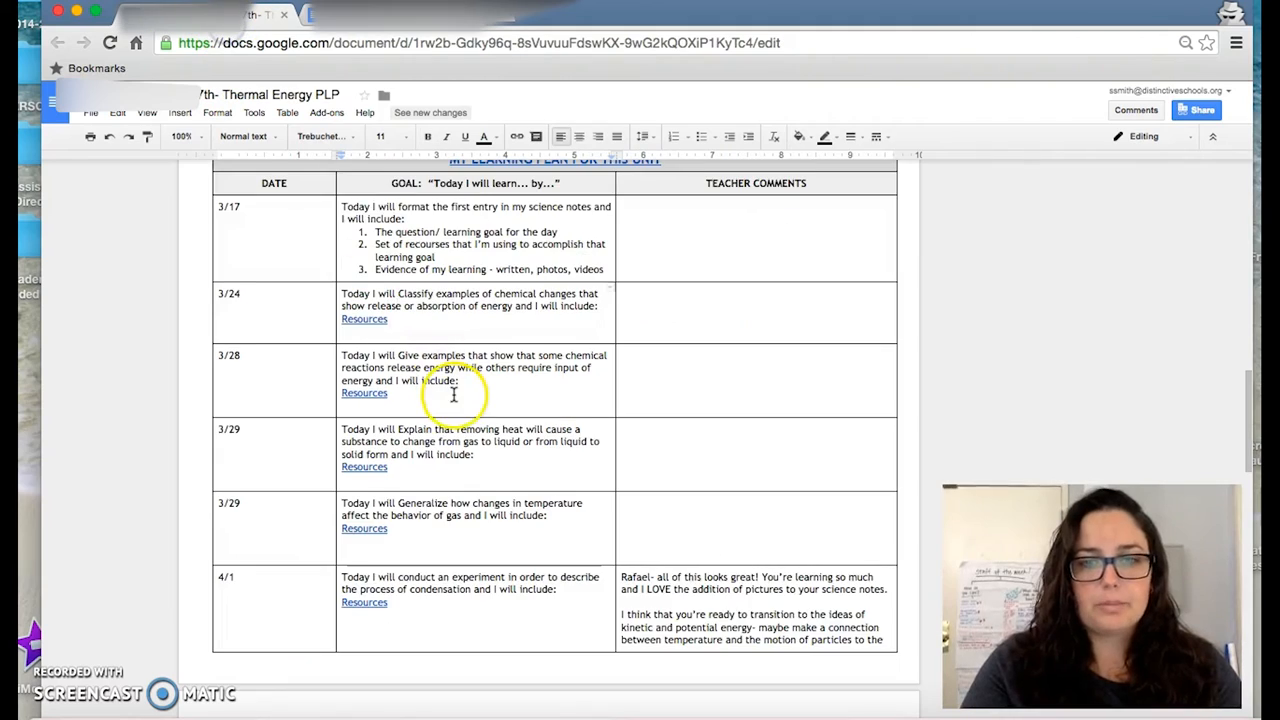
pyautogui.scroll(-3)
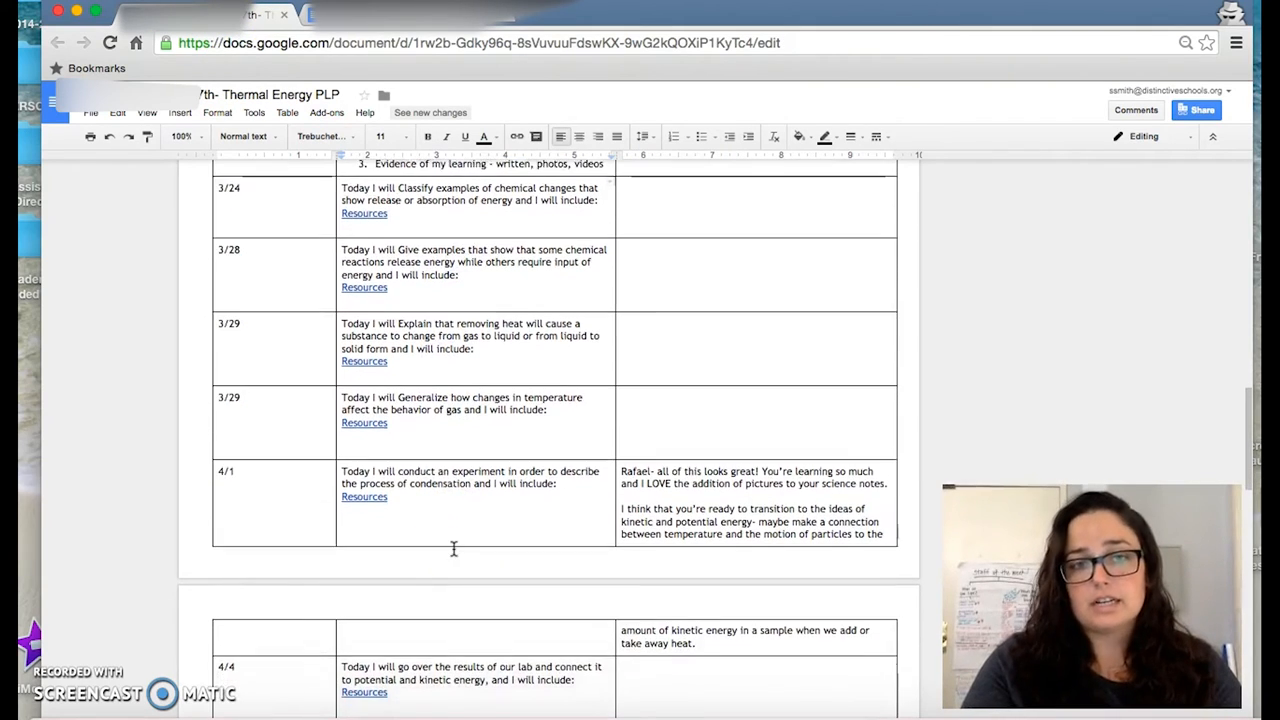
pyautogui.scroll(-3)
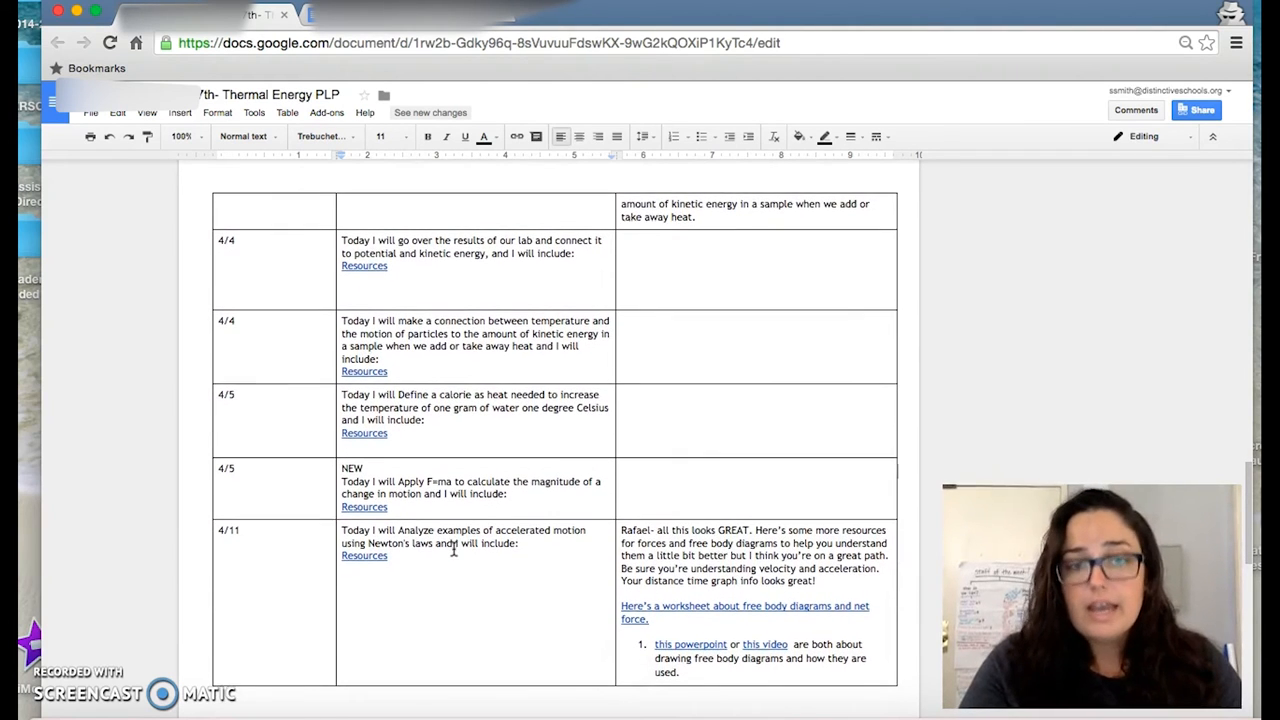
pyautogui.scroll(-3)
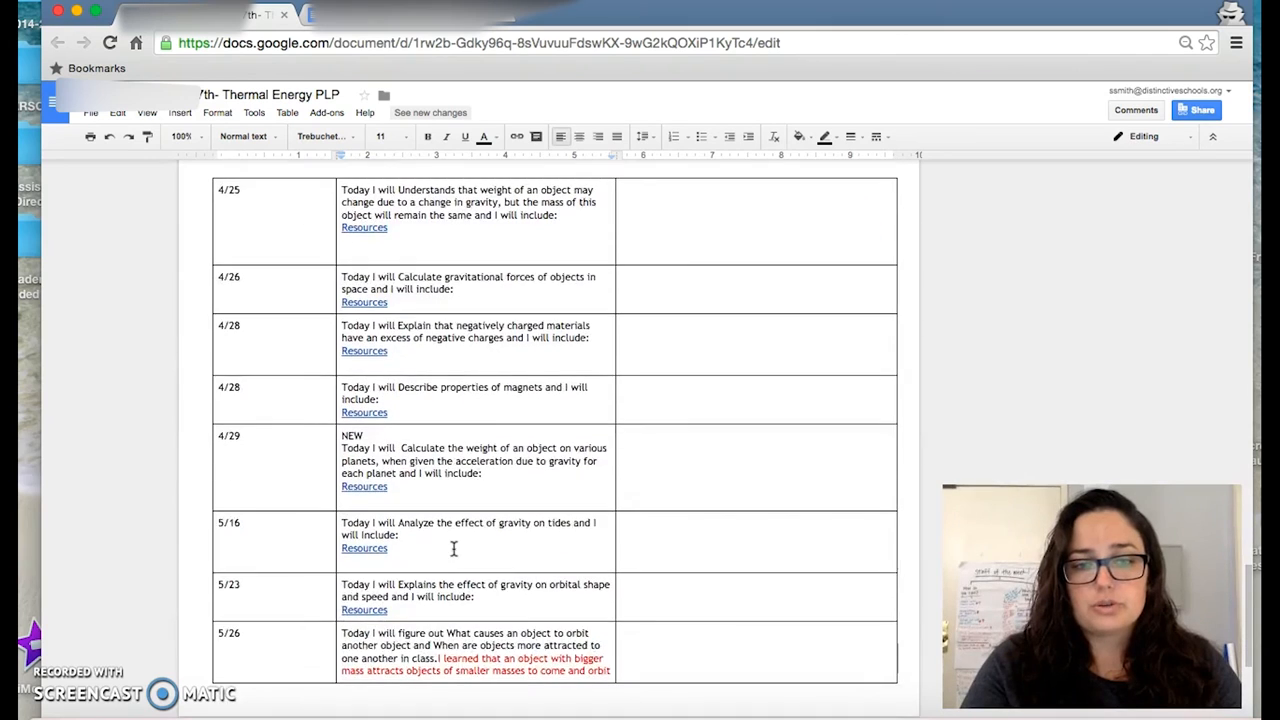
pyautogui.scroll(-3)
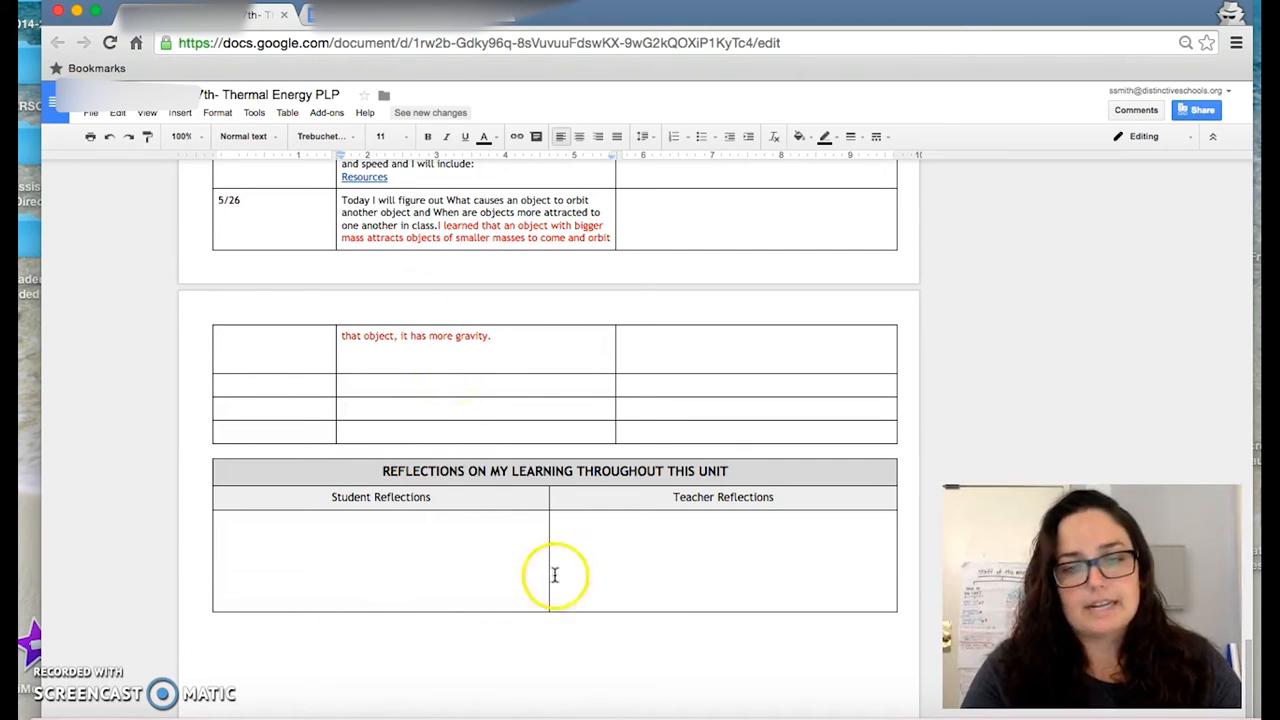
pyautogui.moveTo(512, 554)
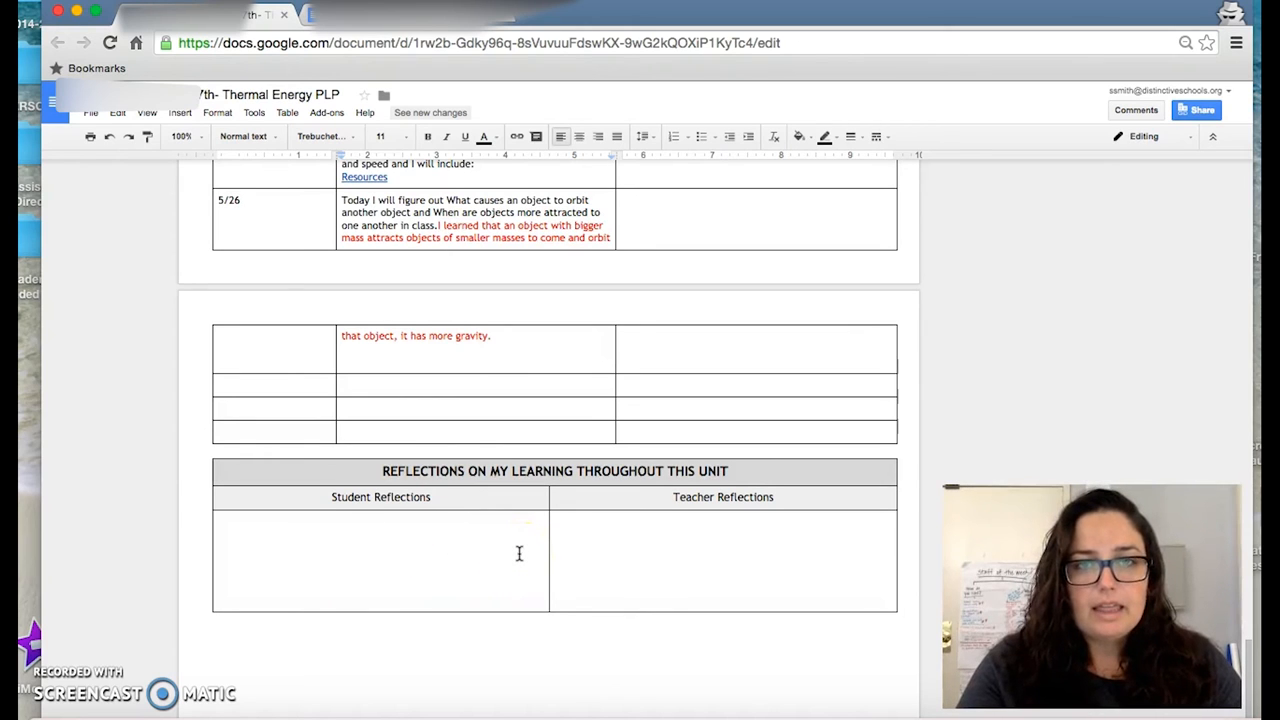
pyautogui.moveTo(498, 433)
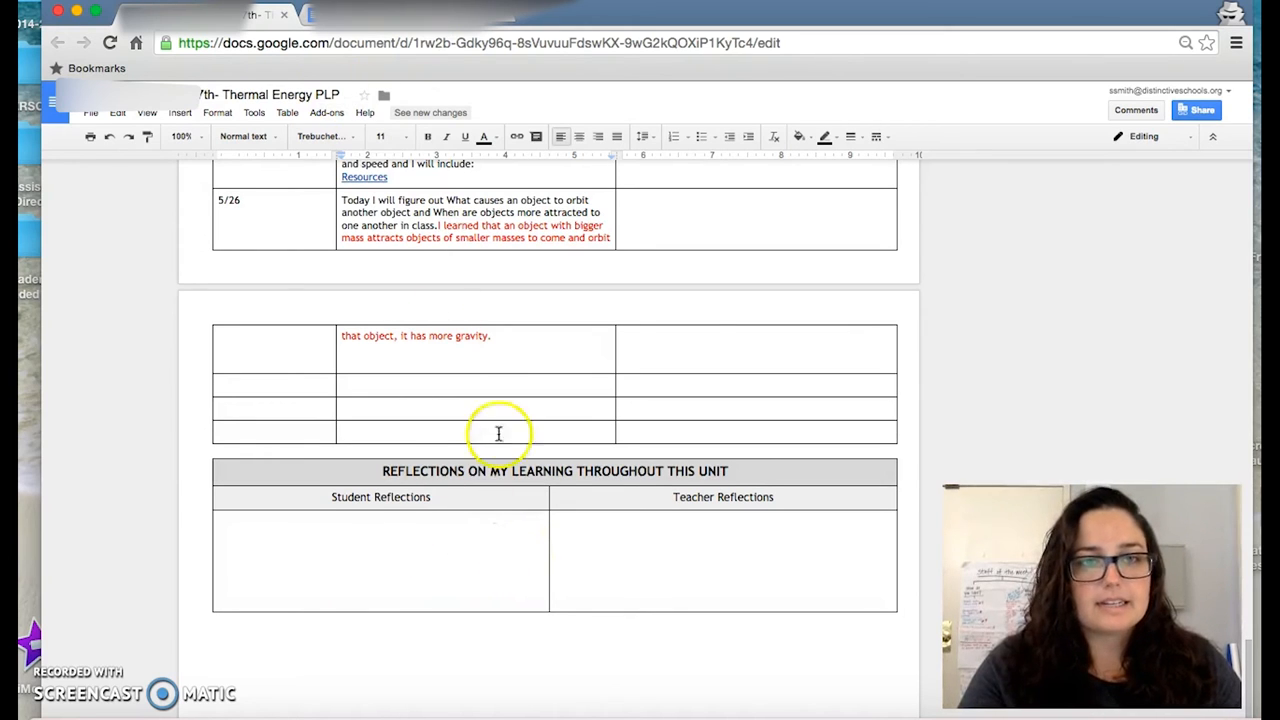
pyautogui.scroll(3)
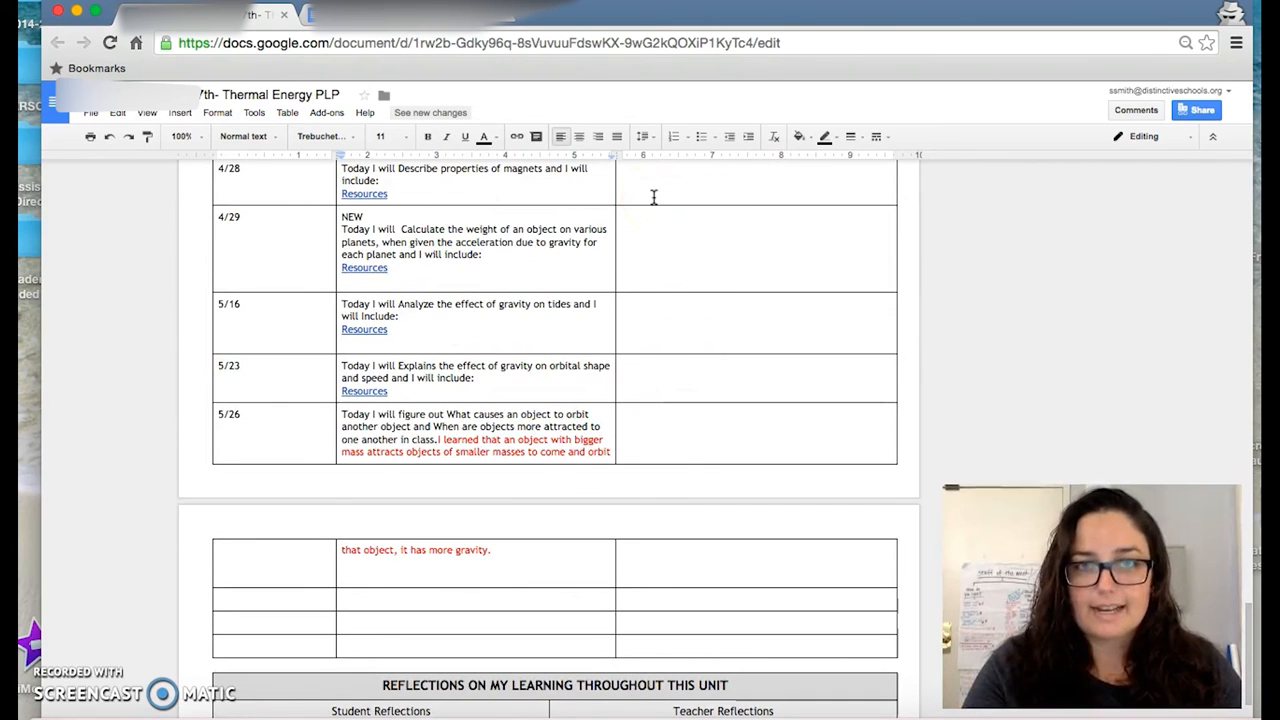
pyautogui.scroll(3)
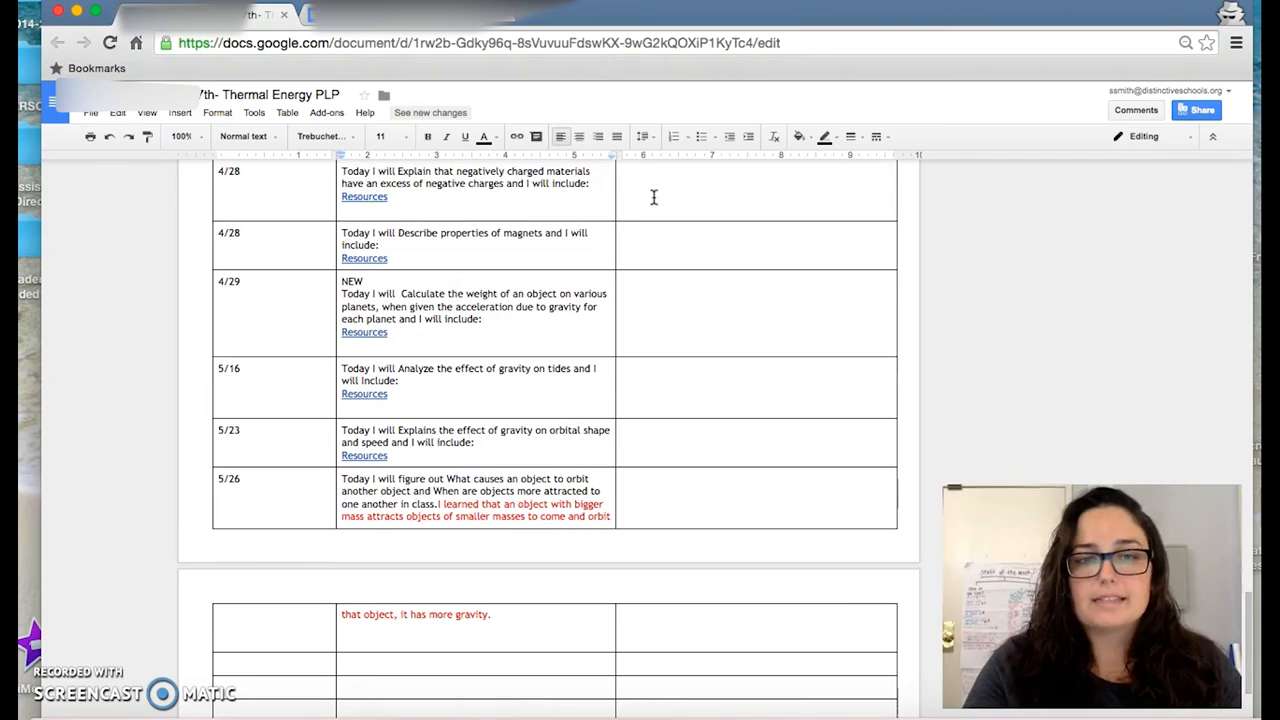
pyautogui.click(334, 374)
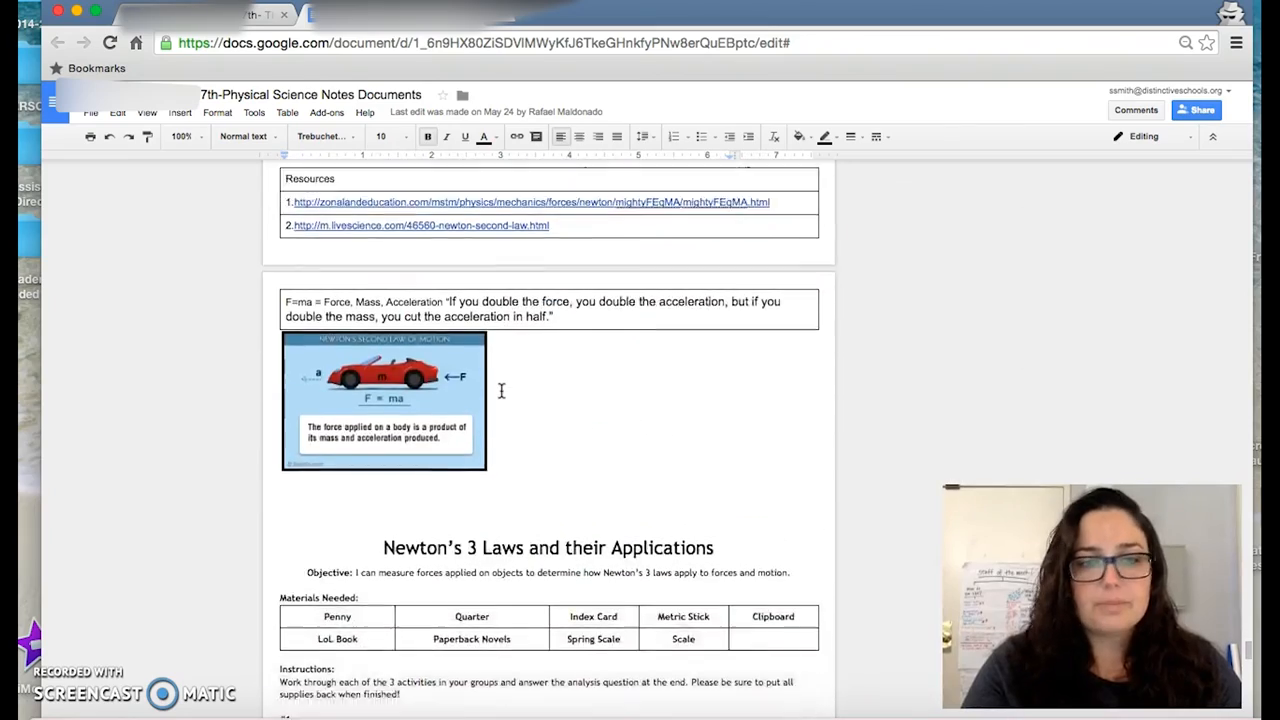
pyautogui.scroll(-3)
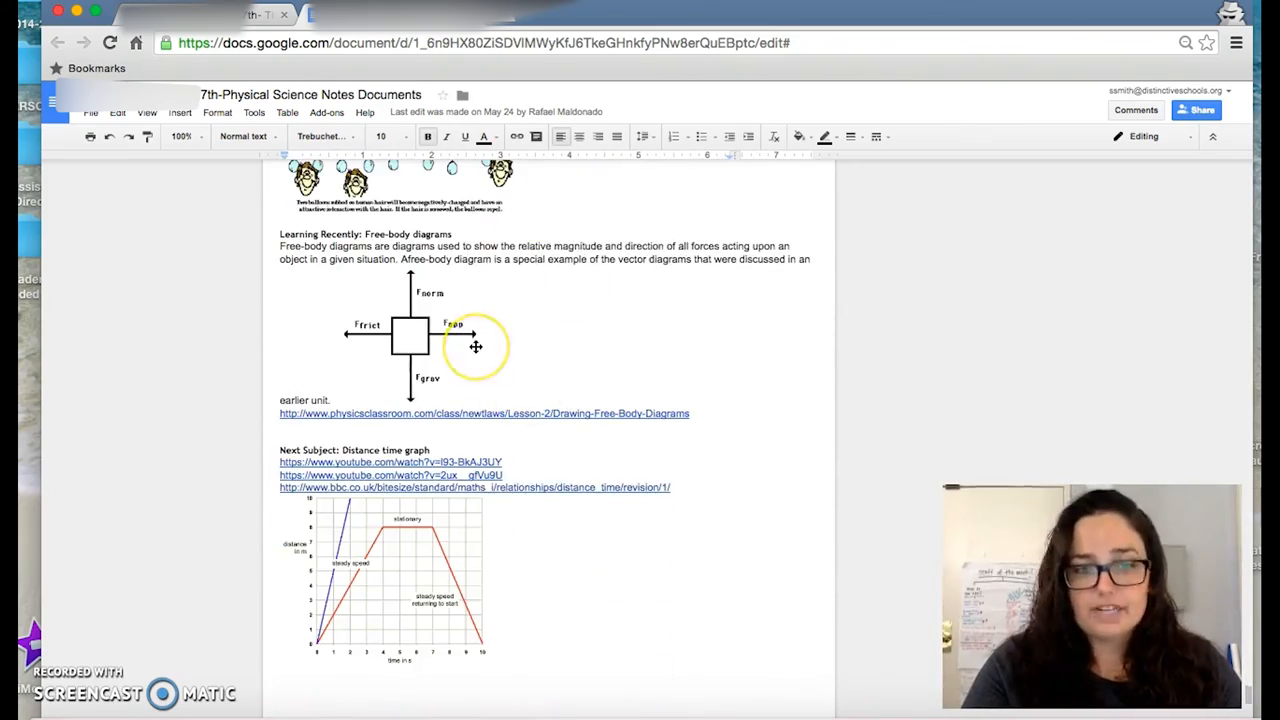
pyautogui.scroll(-3)
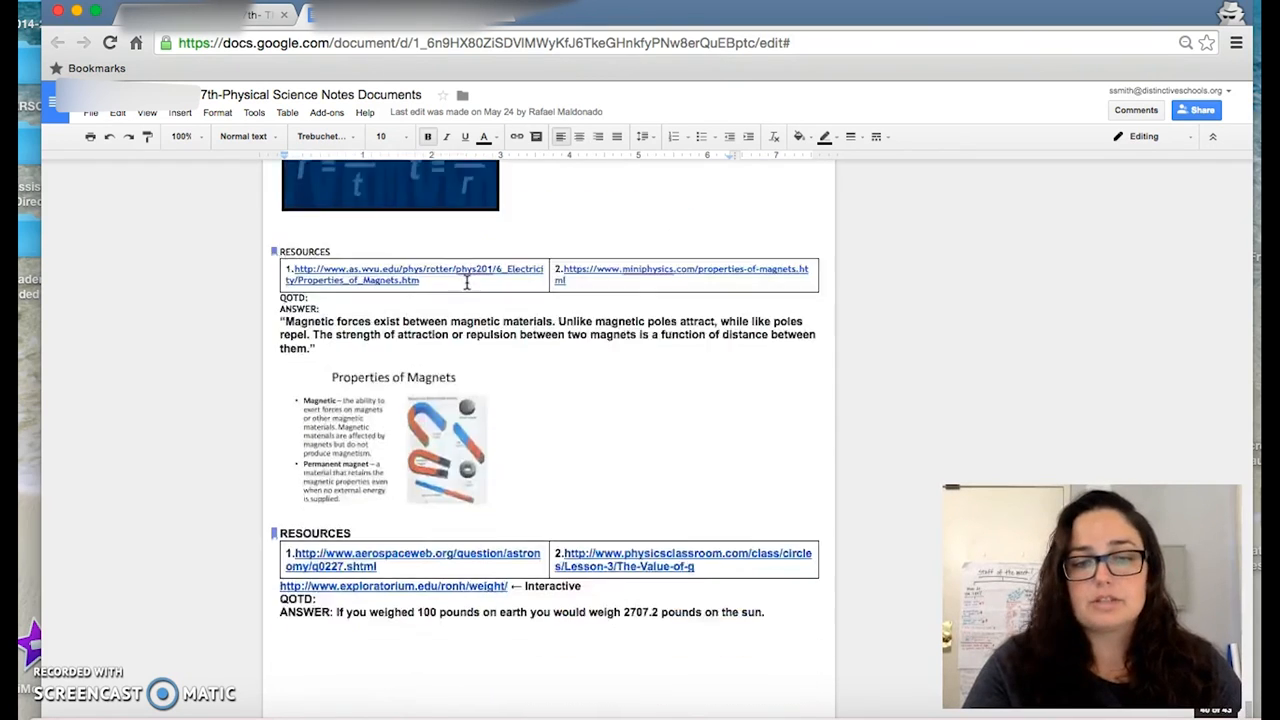
pyautogui.scroll(-3)
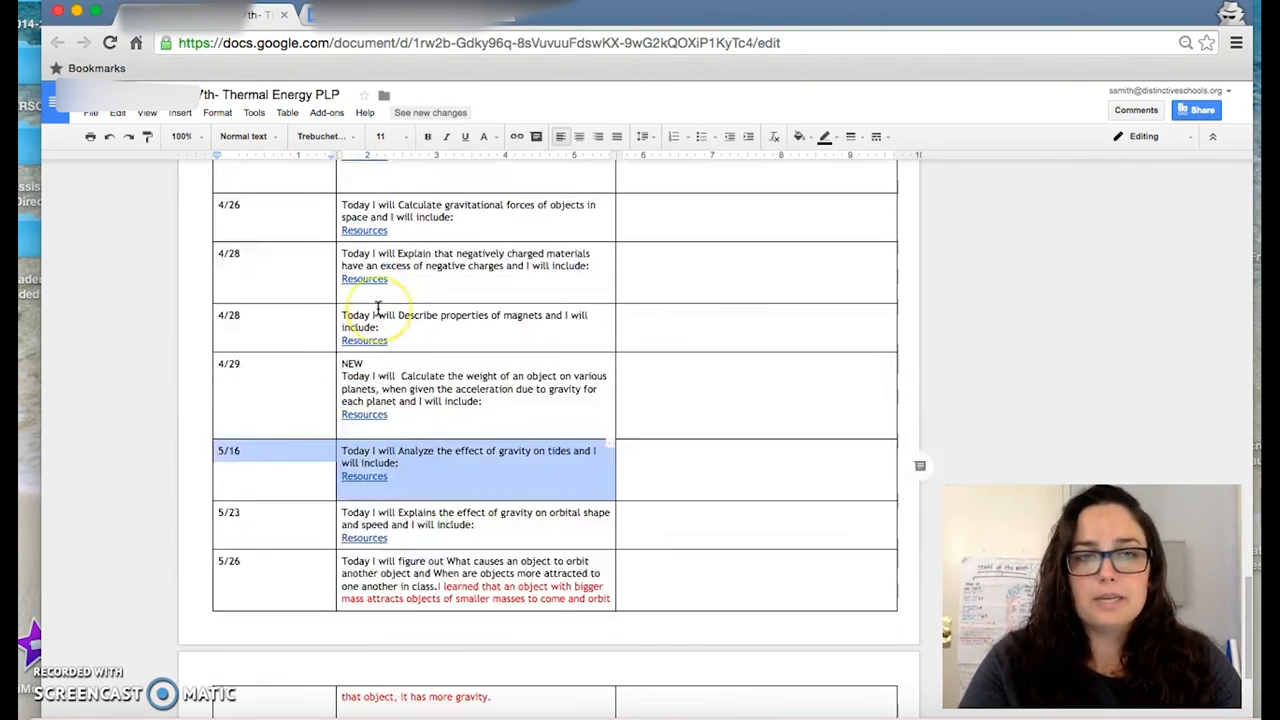
pyautogui.scroll(3)
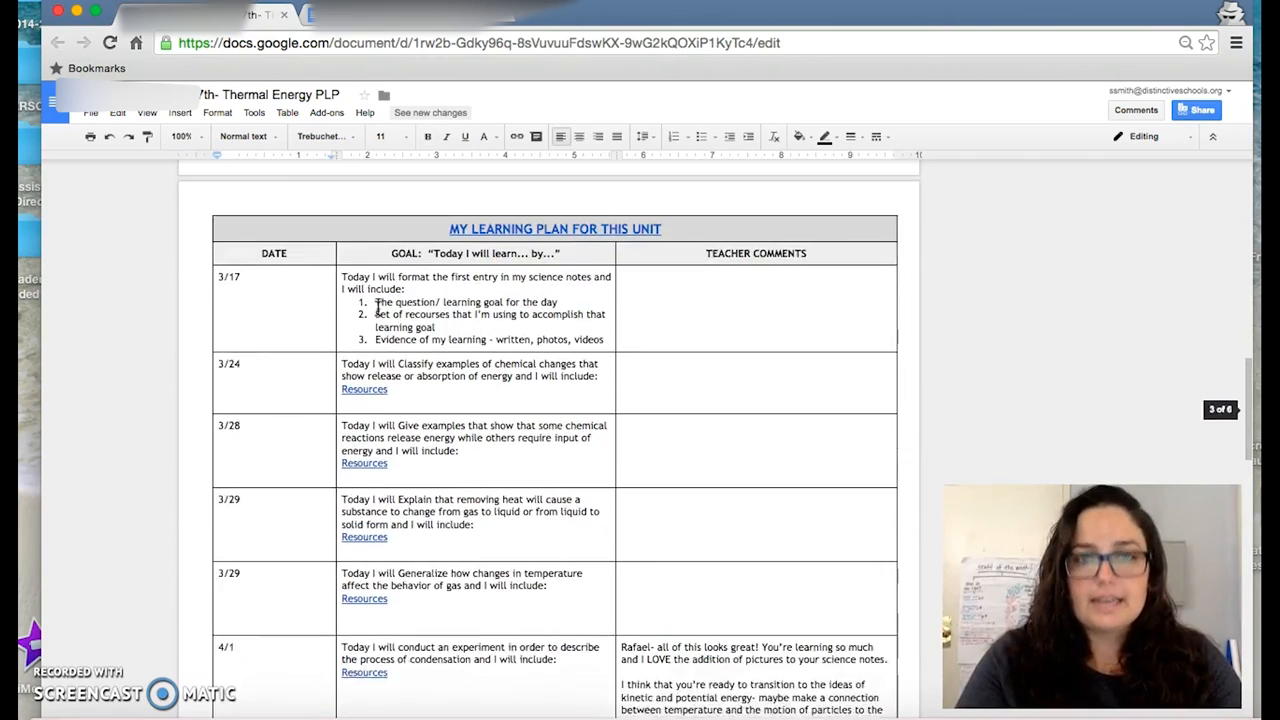
pyautogui.scroll(3)
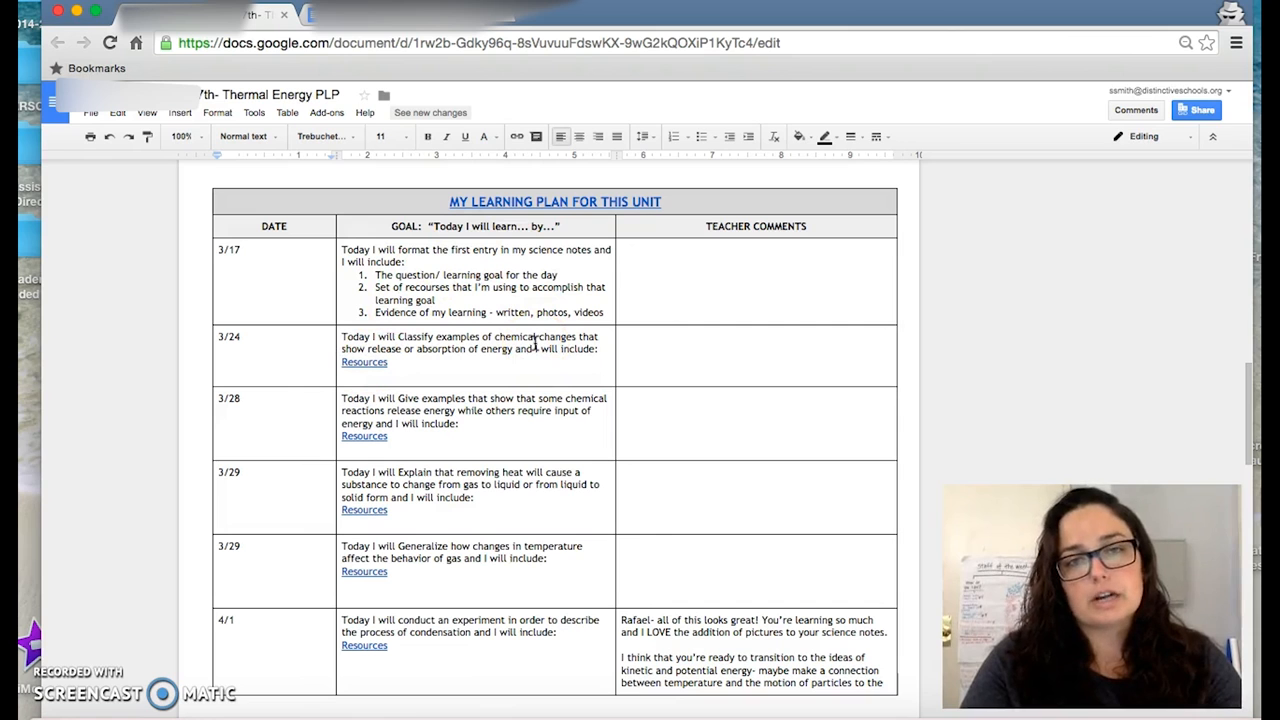
pyautogui.scroll(3)
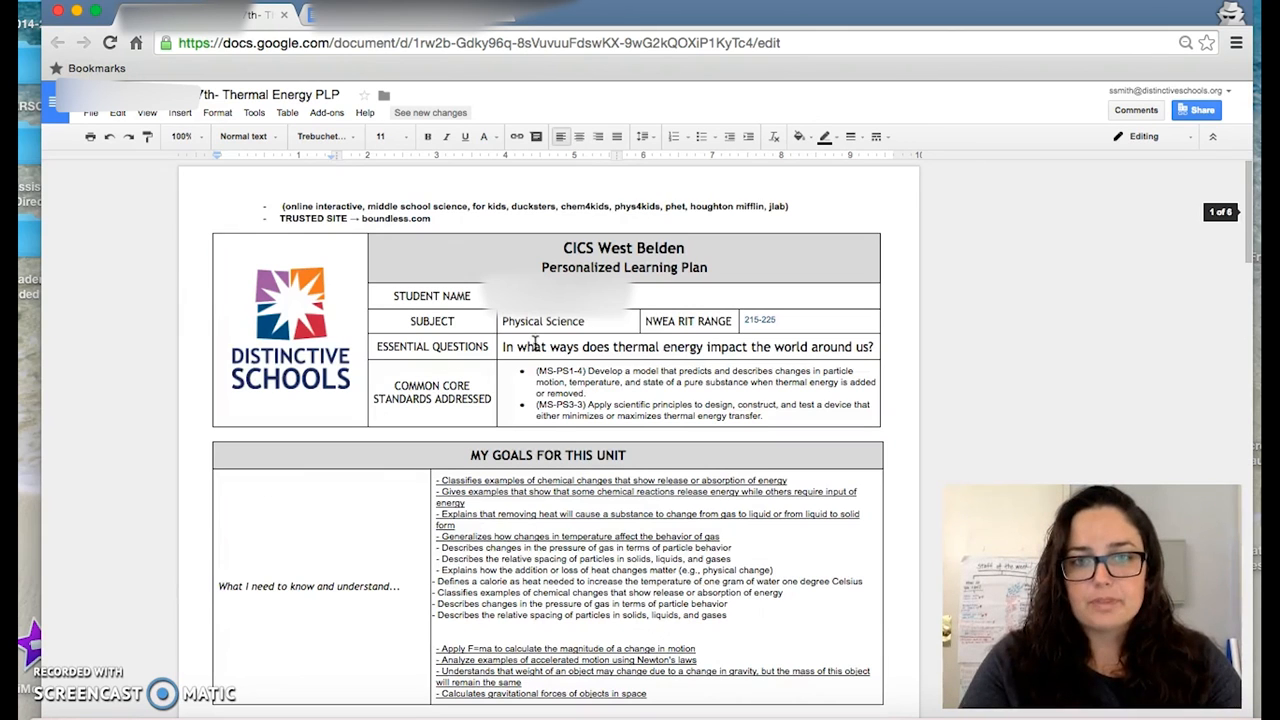
pyautogui.moveTo(345, 110)
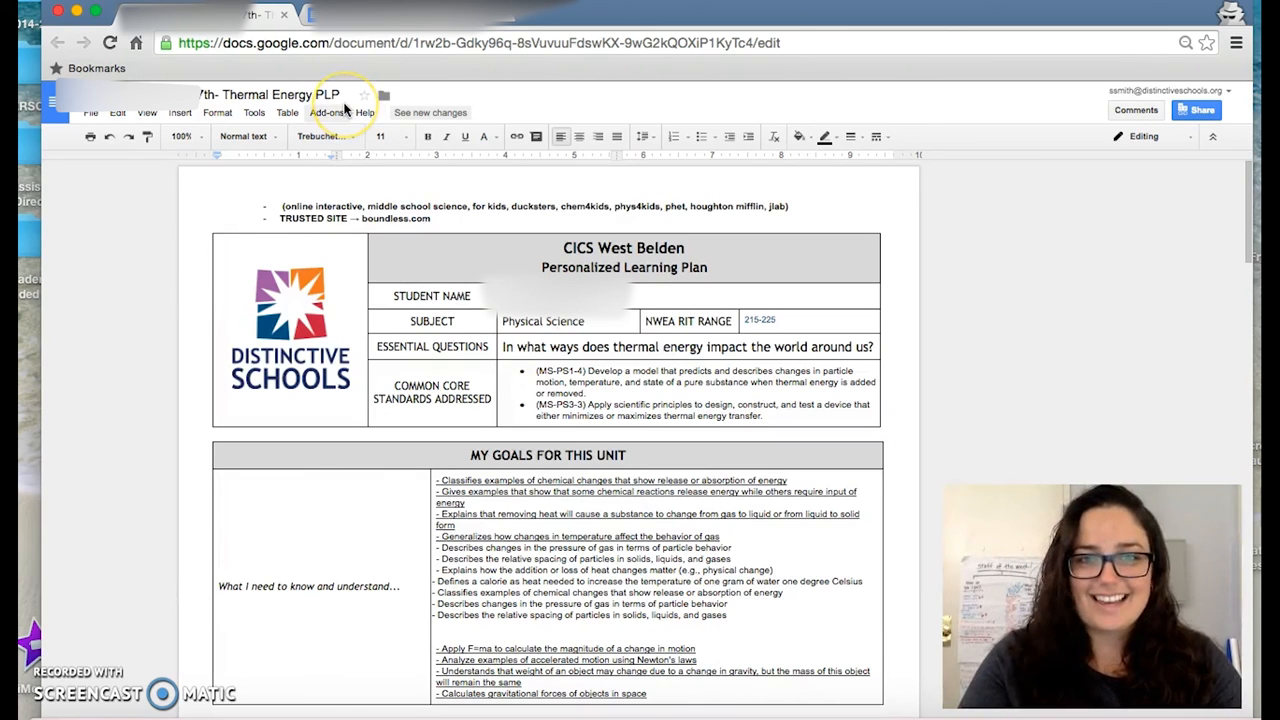